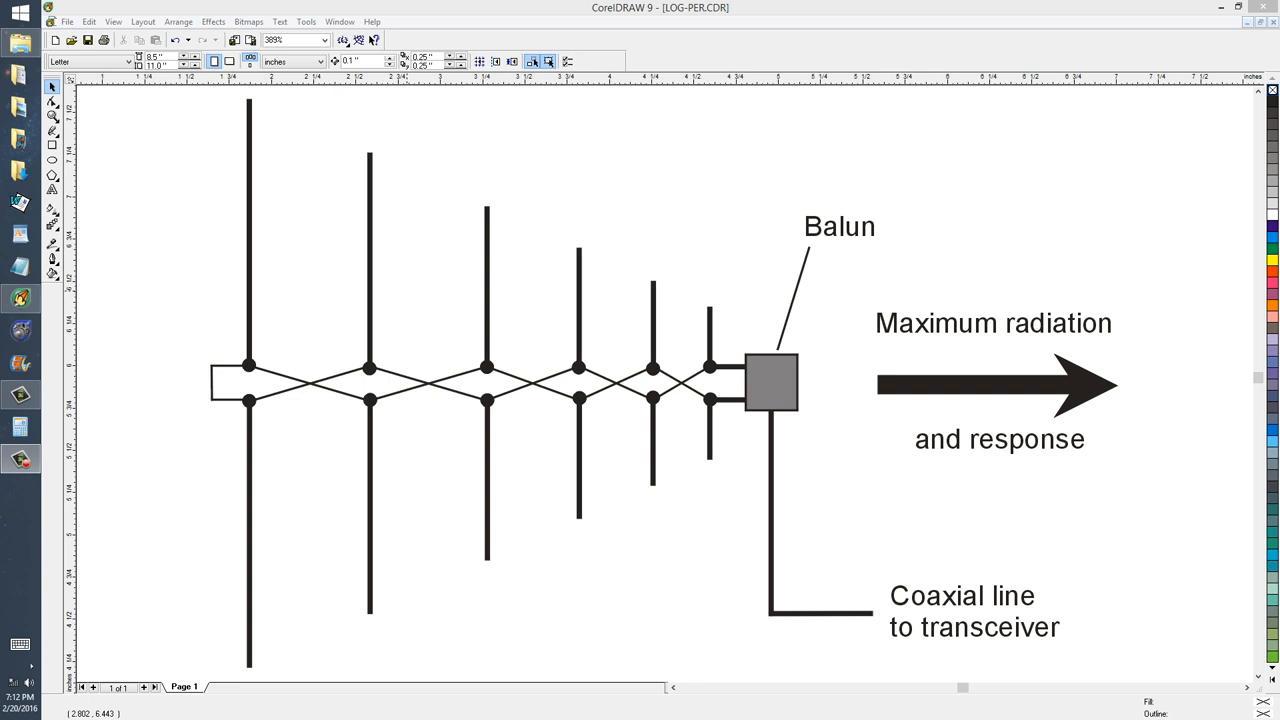
{"action": "mouse_move", "coordinate": [912, 452]}
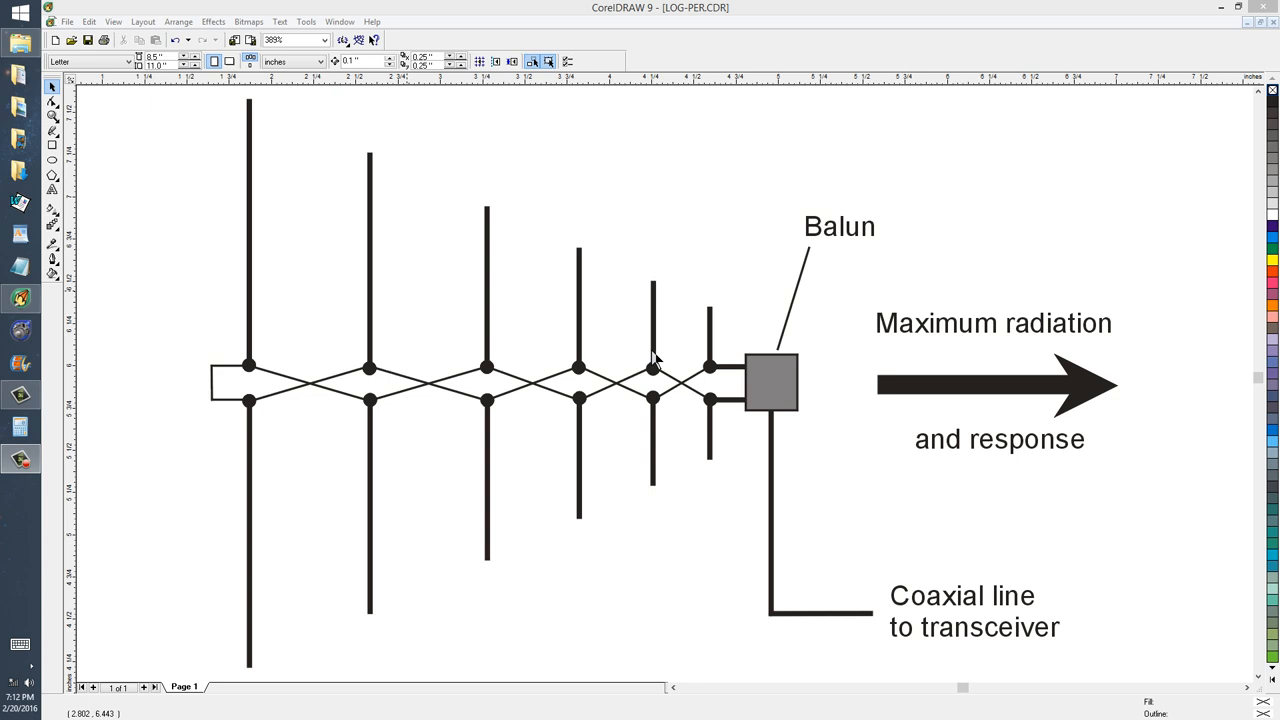
{"action": "mouse_move", "coordinate": [496, 352]}
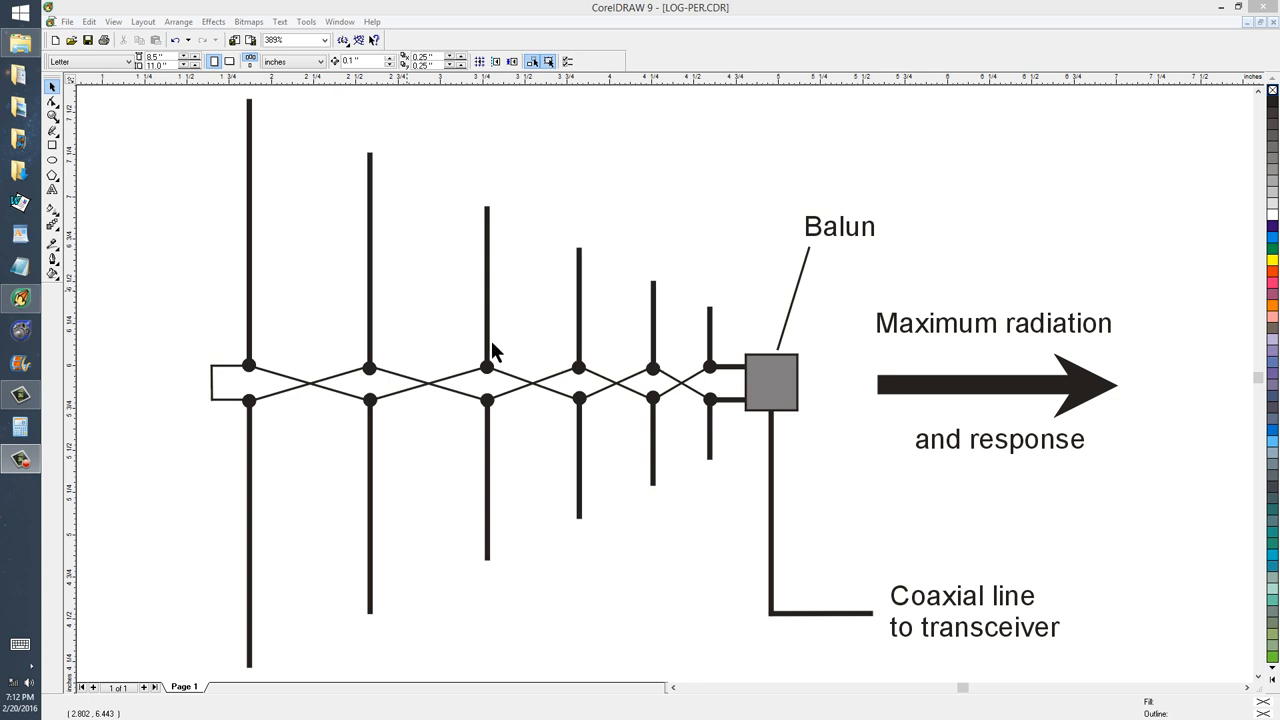
{"action": "mouse_move", "coordinate": [282, 356]}
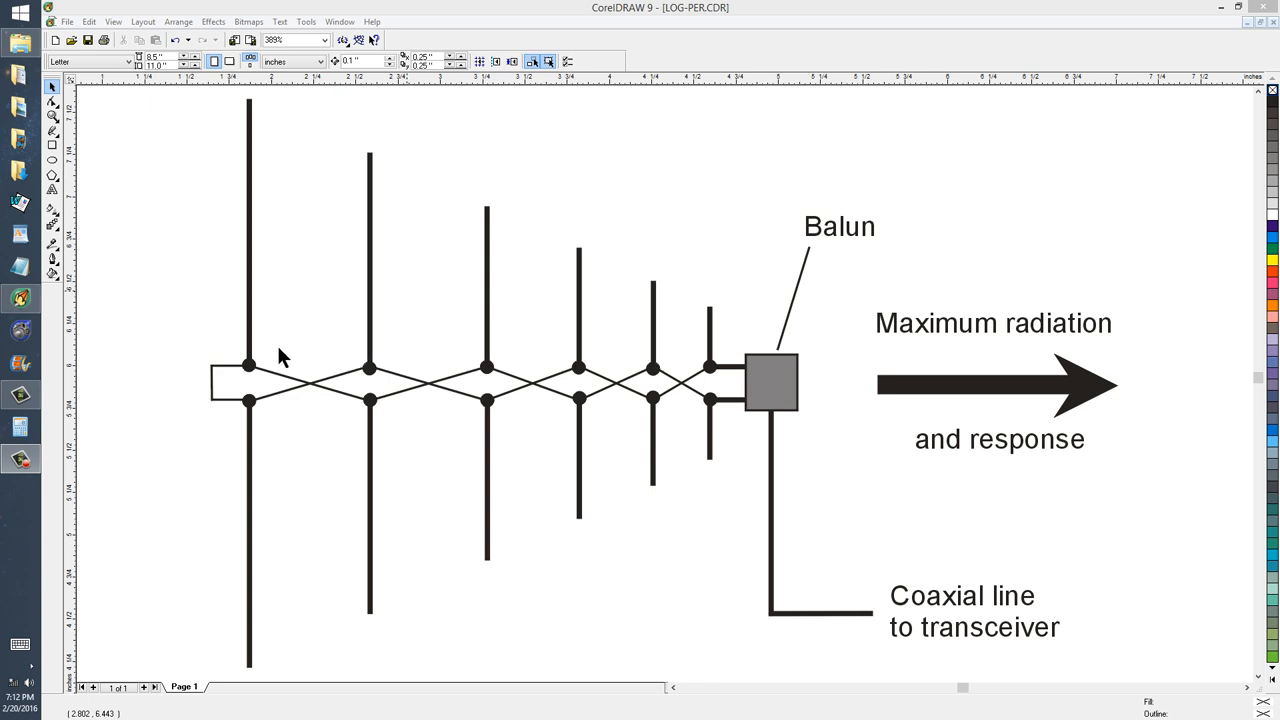
{"action": "mouse_move", "coordinate": [248, 108]}
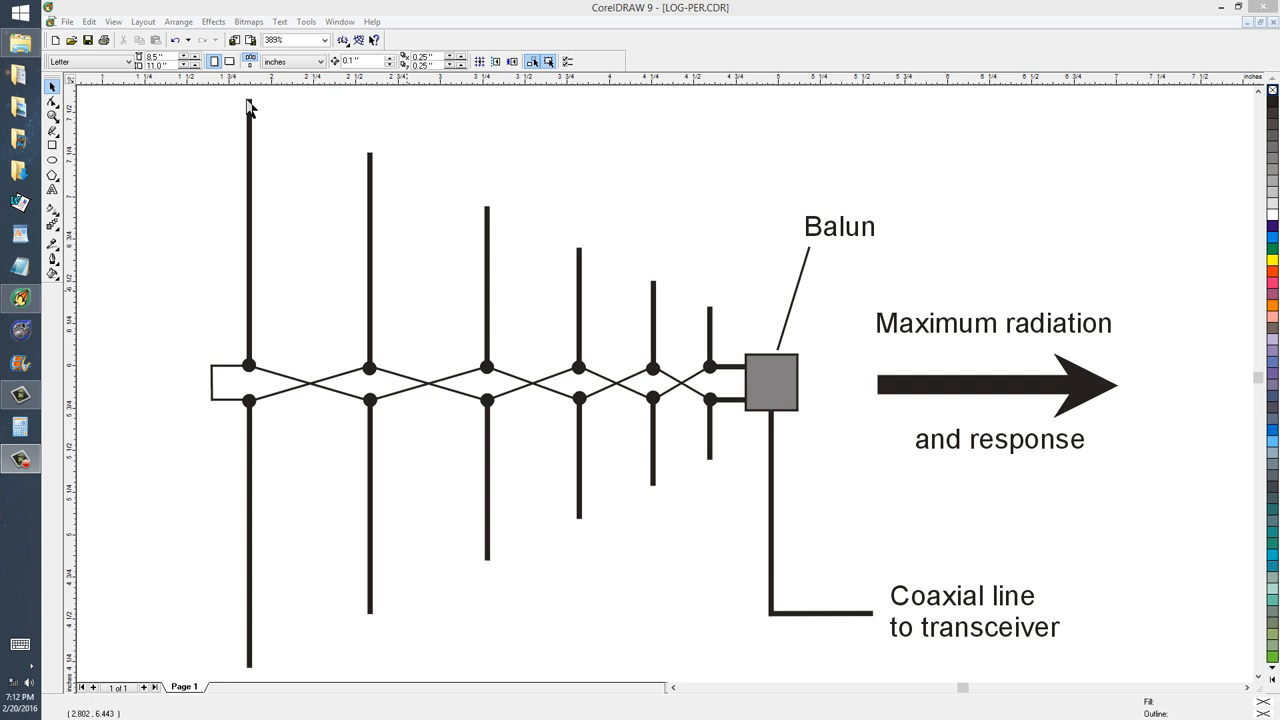
{"action": "mouse_move", "coordinate": [220, 474]}
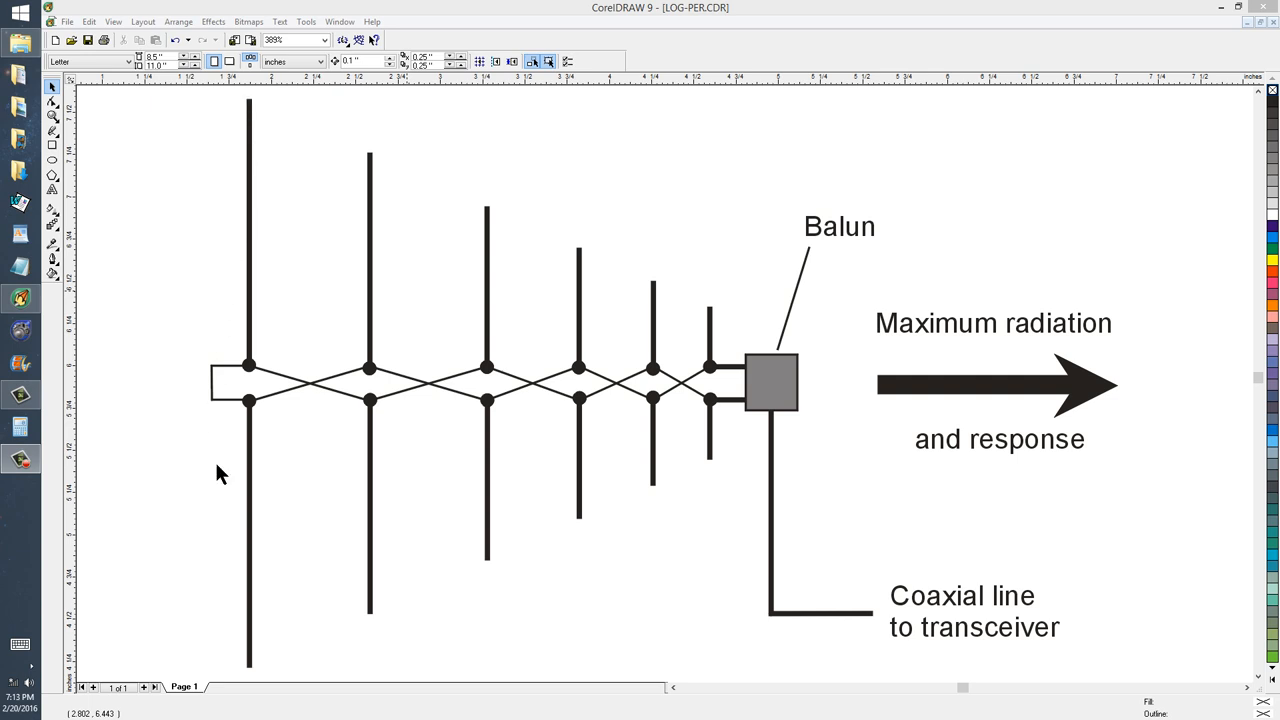
{"action": "mouse_move", "coordinate": [706, 316]}
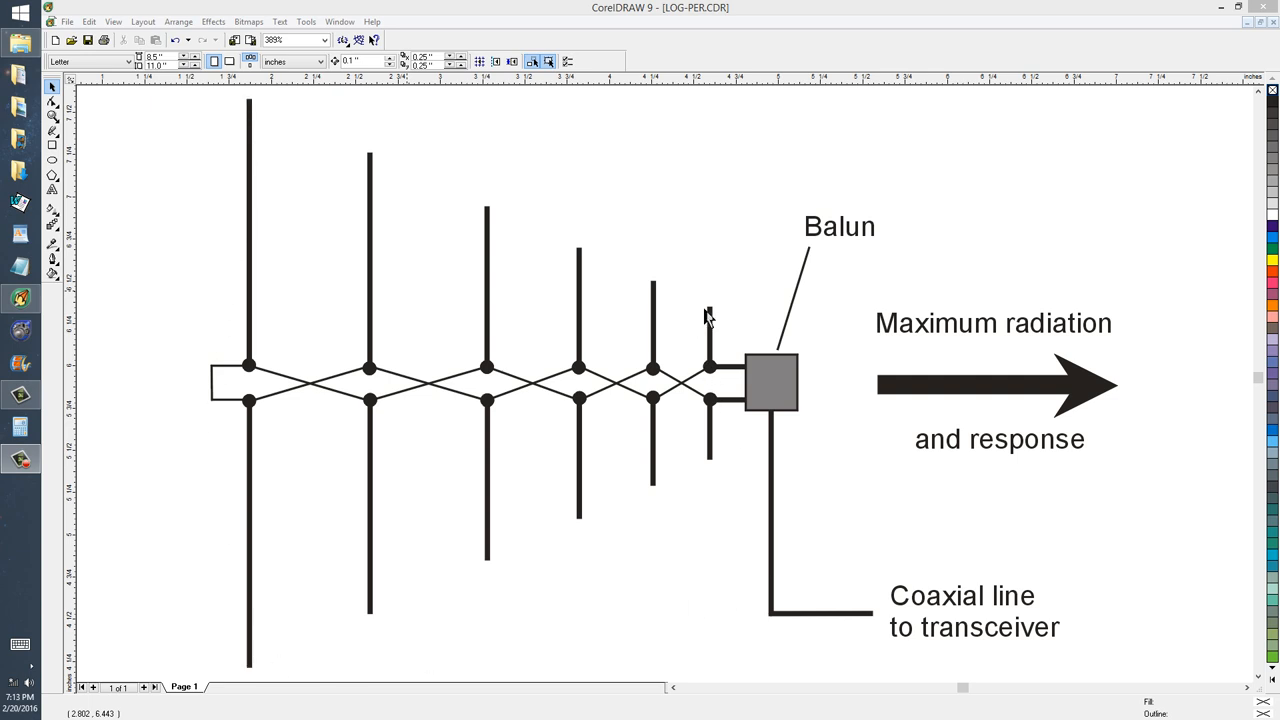
{"action": "mouse_move", "coordinate": [1224, 378]}
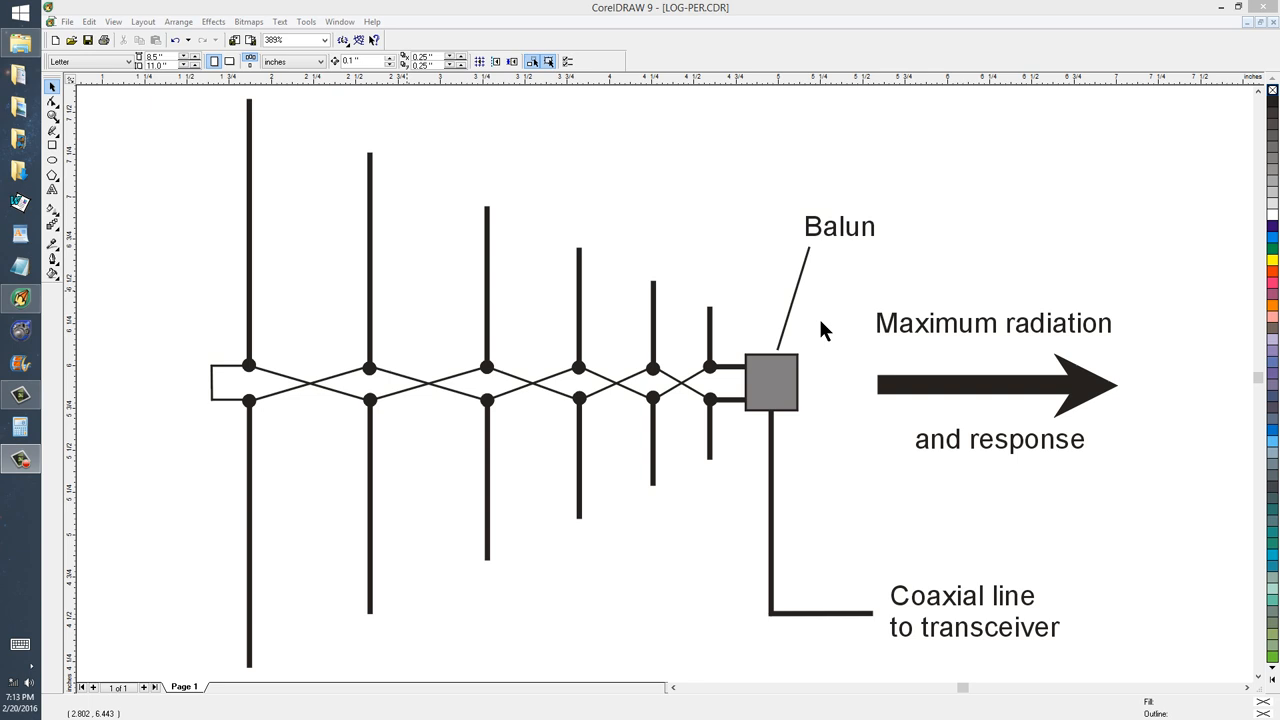
{"action": "mouse_move", "coordinate": [252, 110]}
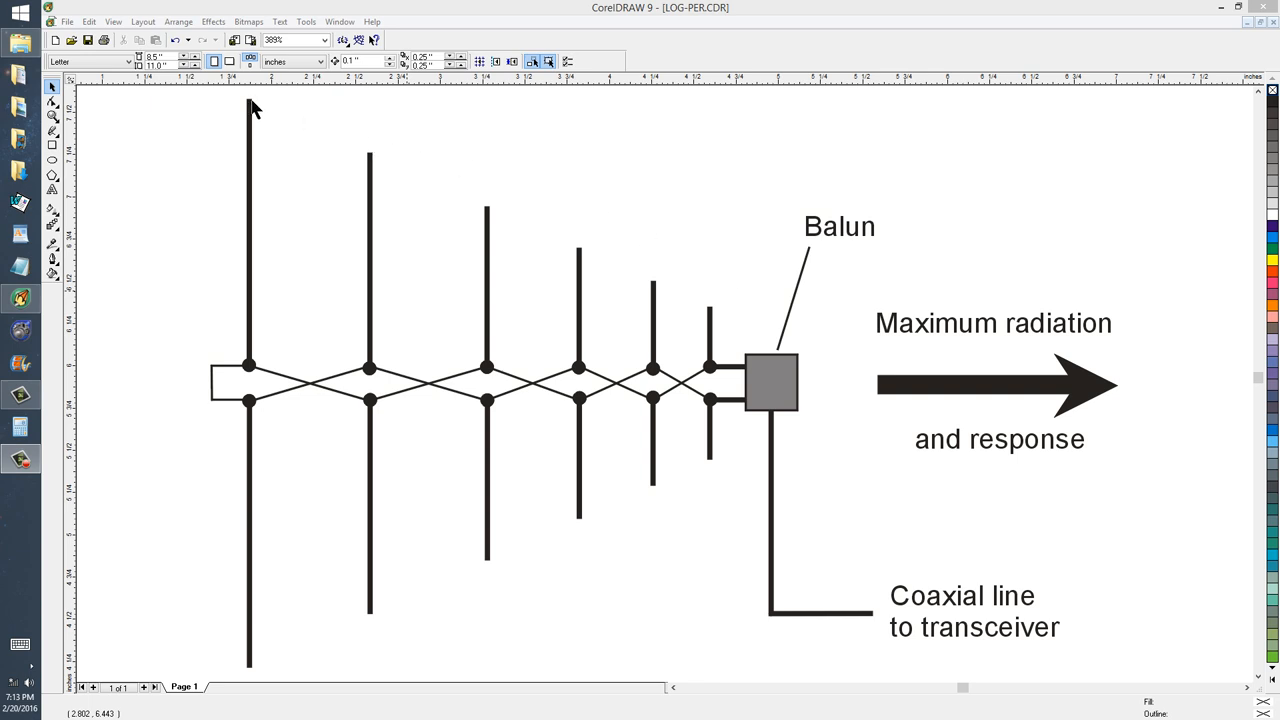
{"action": "mouse_move", "coordinate": [372, 164]}
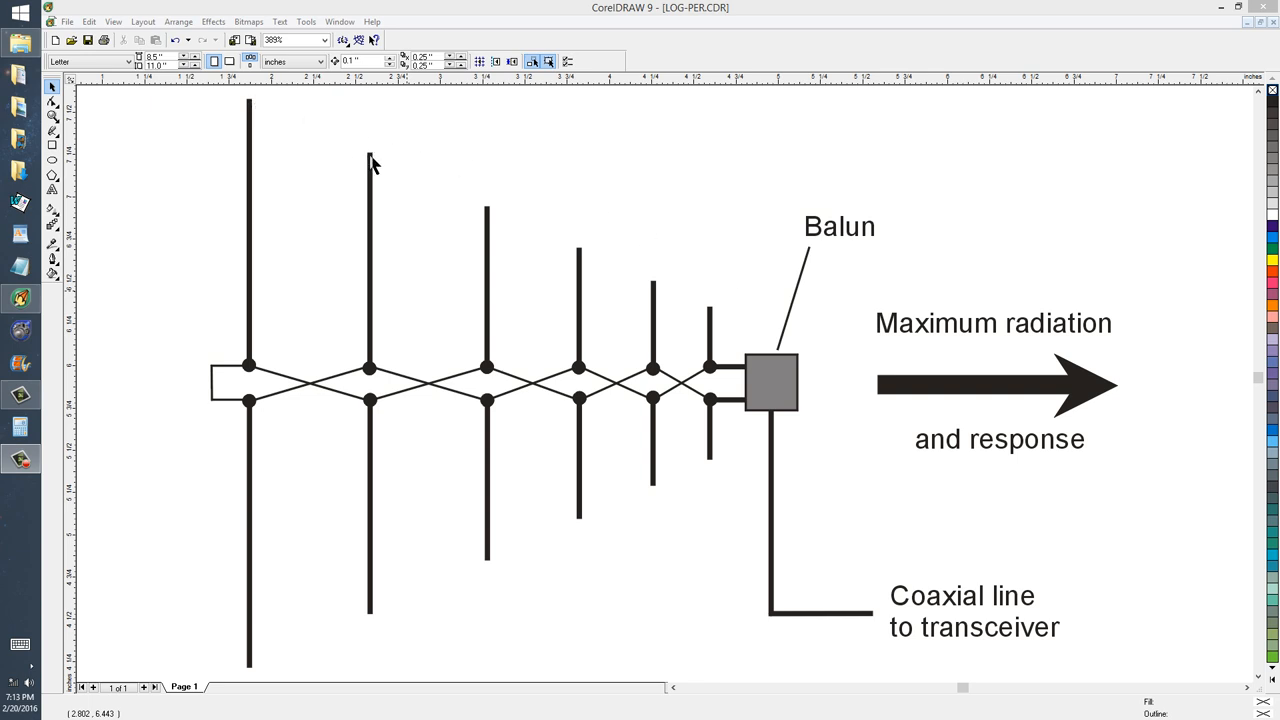
{"action": "mouse_move", "coordinate": [490, 218]}
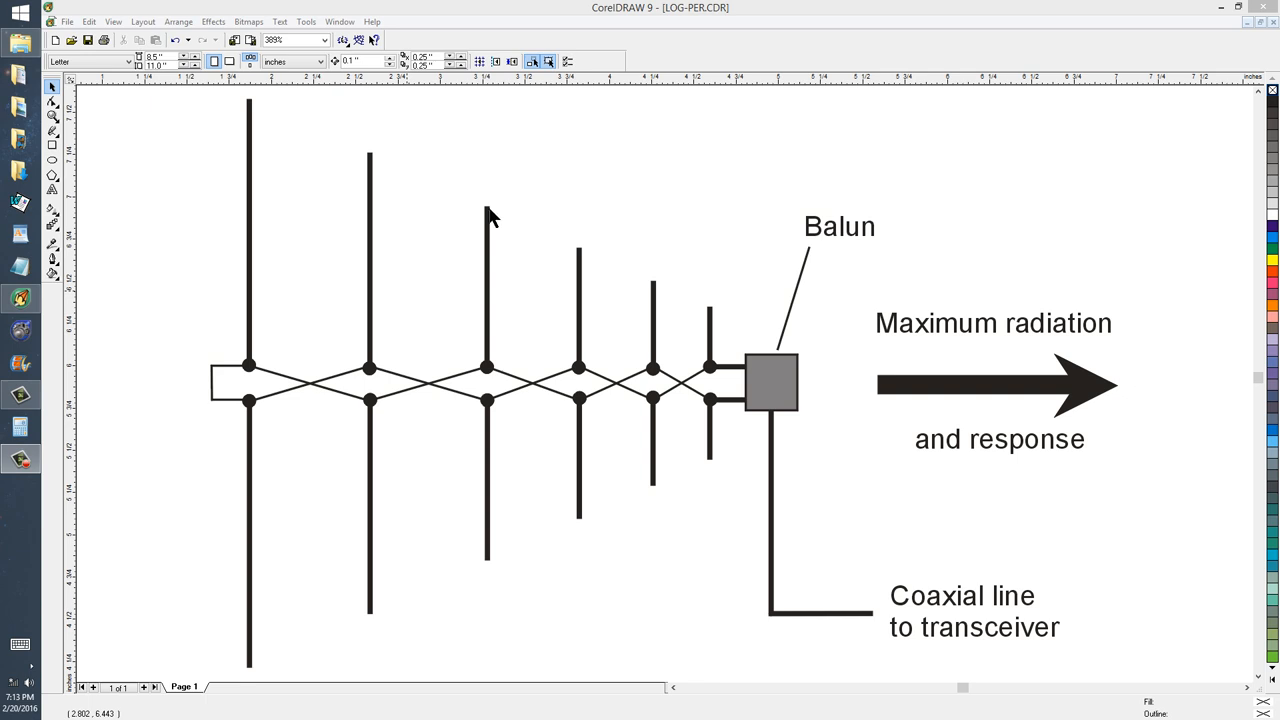
{"action": "mouse_move", "coordinate": [648, 290]}
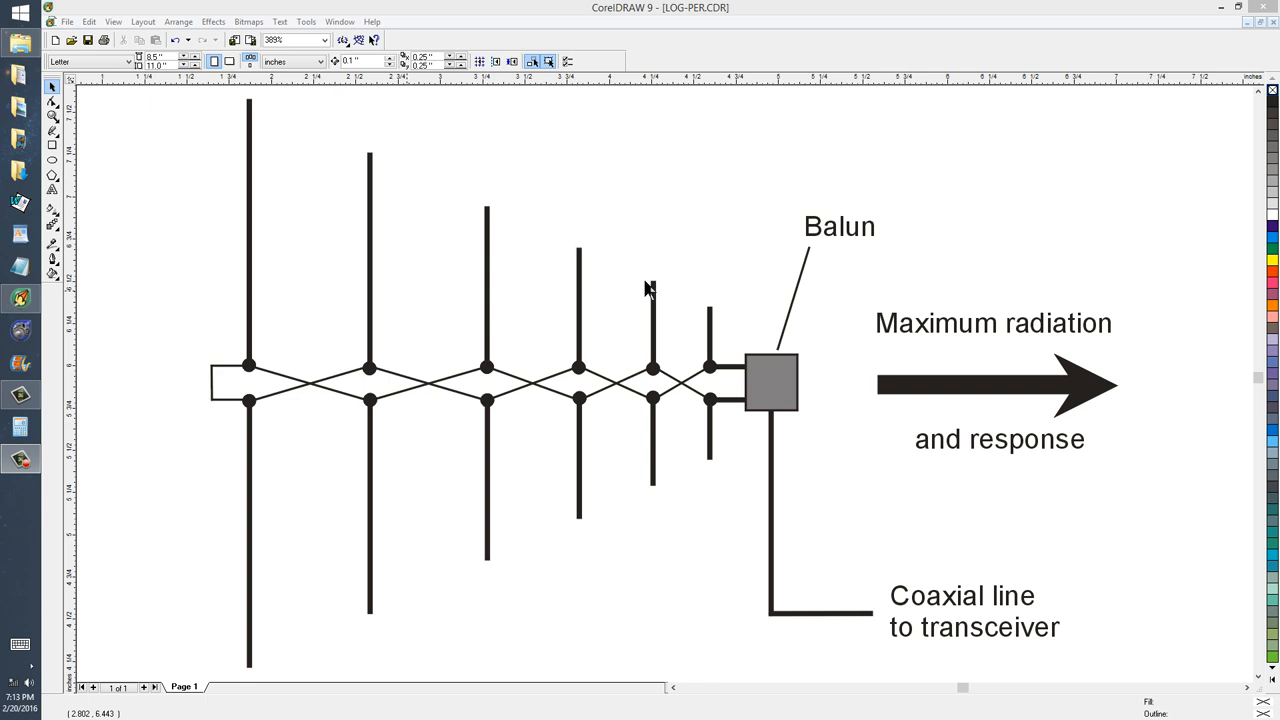
{"action": "mouse_move", "coordinate": [668, 480]}
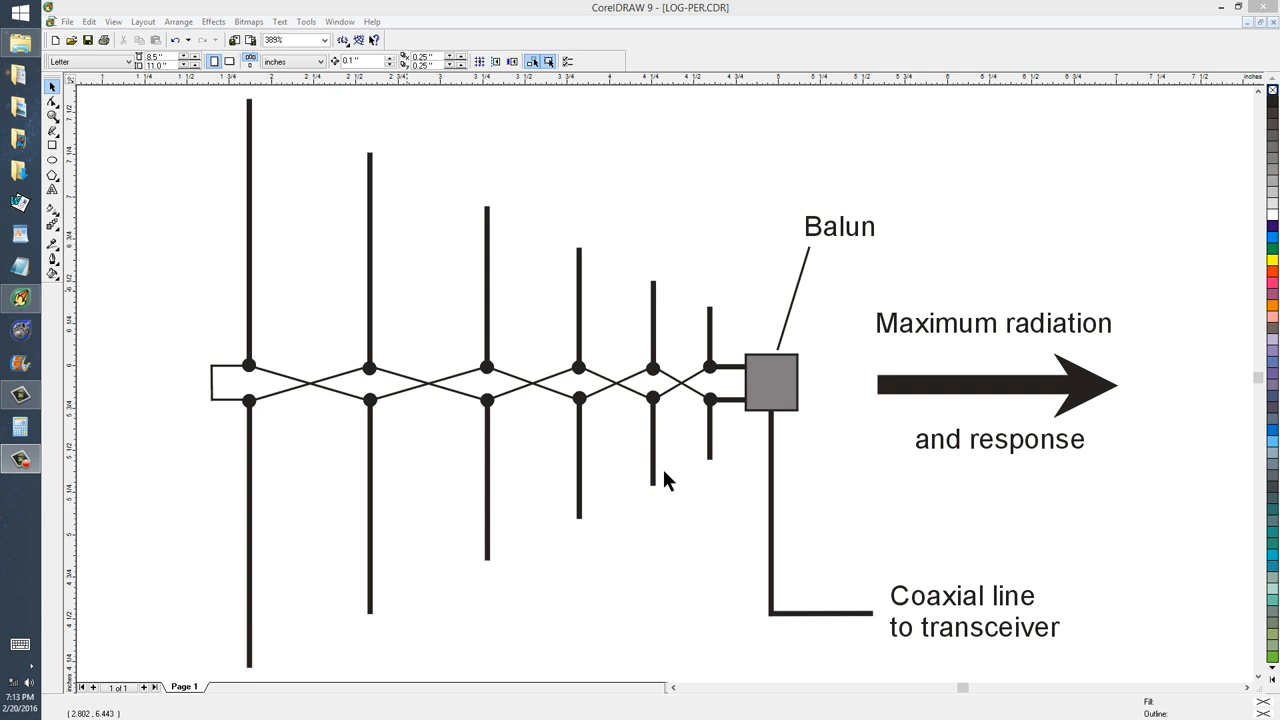
{"action": "mouse_move", "coordinate": [318, 652]}
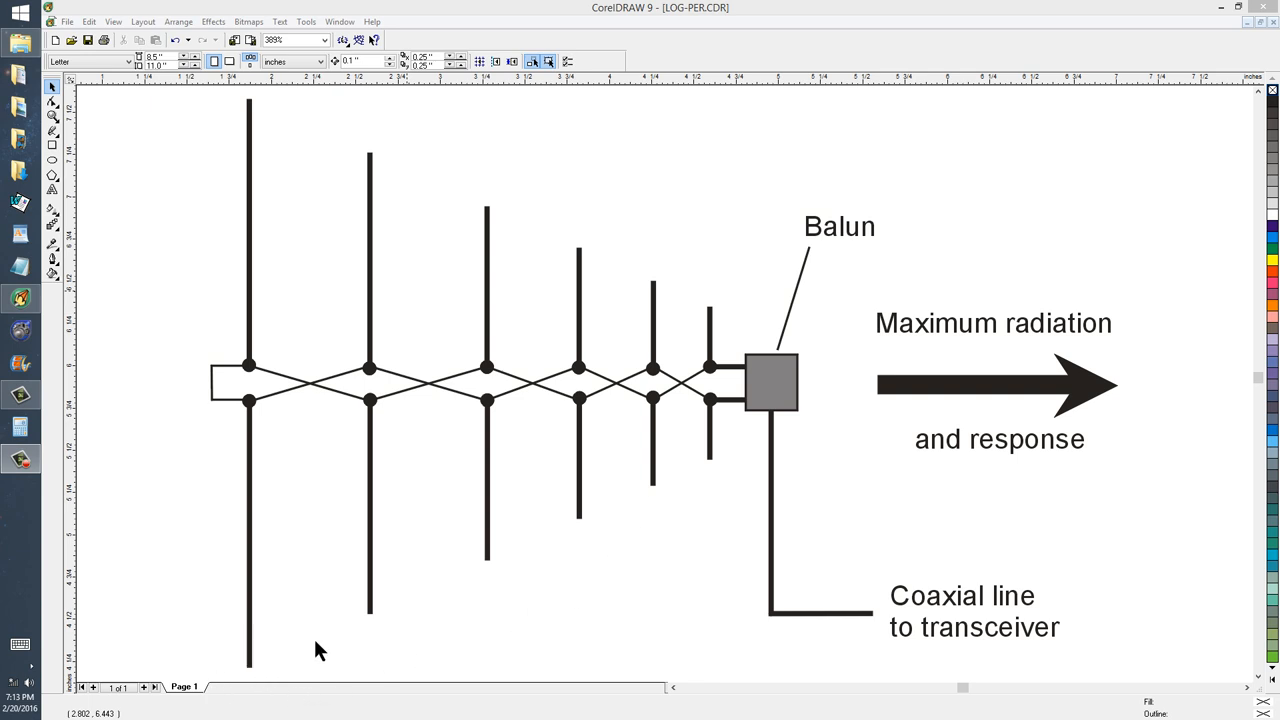
{"action": "mouse_move", "coordinate": [560, 544]}
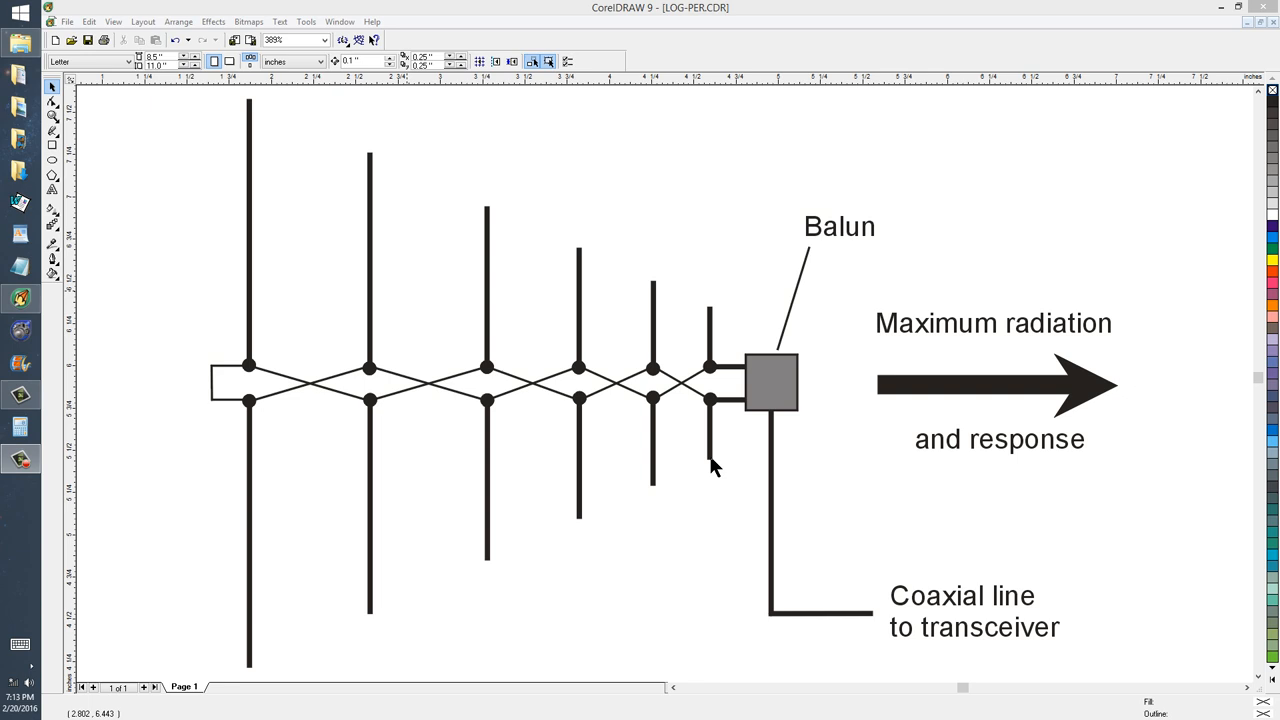
{"action": "mouse_move", "coordinate": [712, 458]}
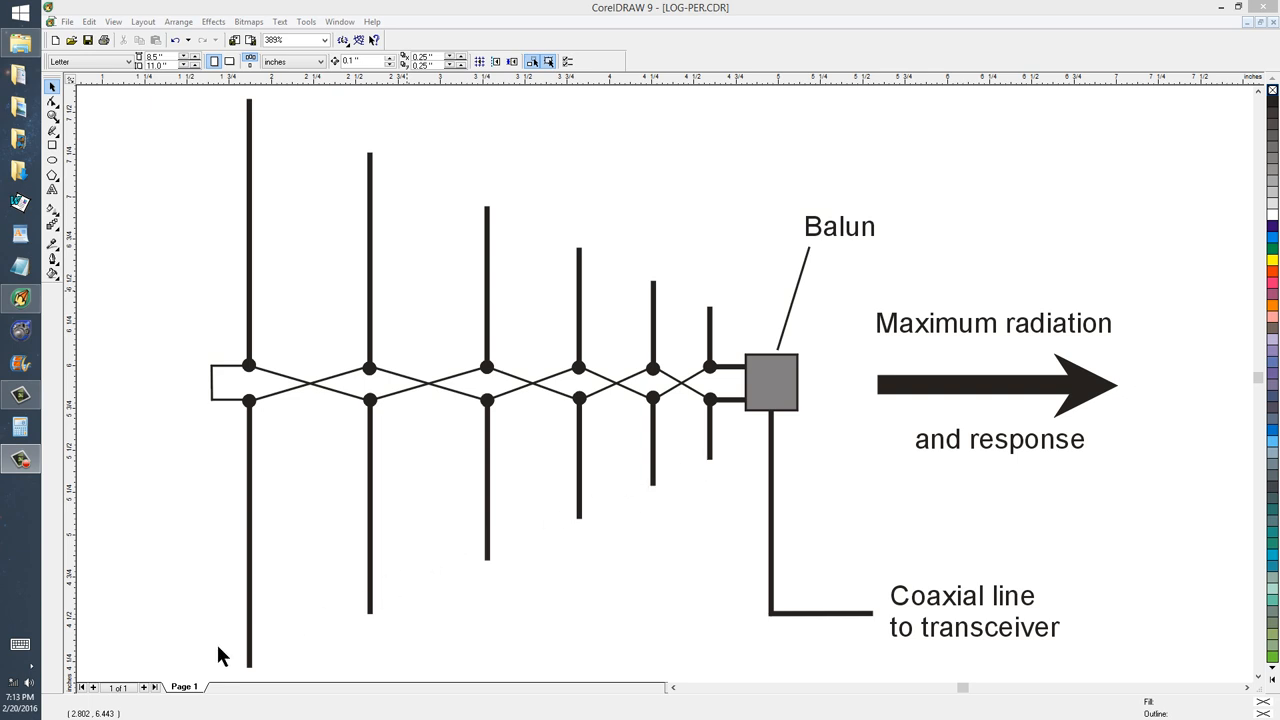
{"action": "mouse_move", "coordinate": [250, 108]}
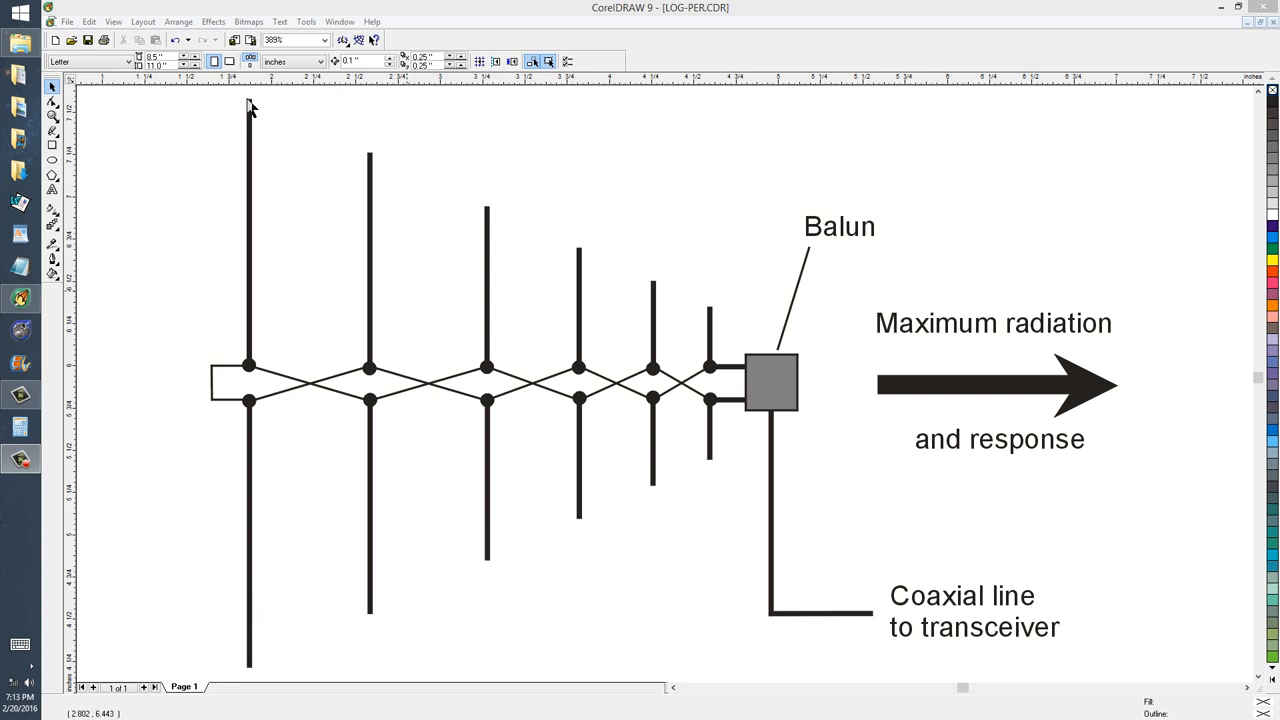
{"action": "mouse_move", "coordinate": [250, 642]}
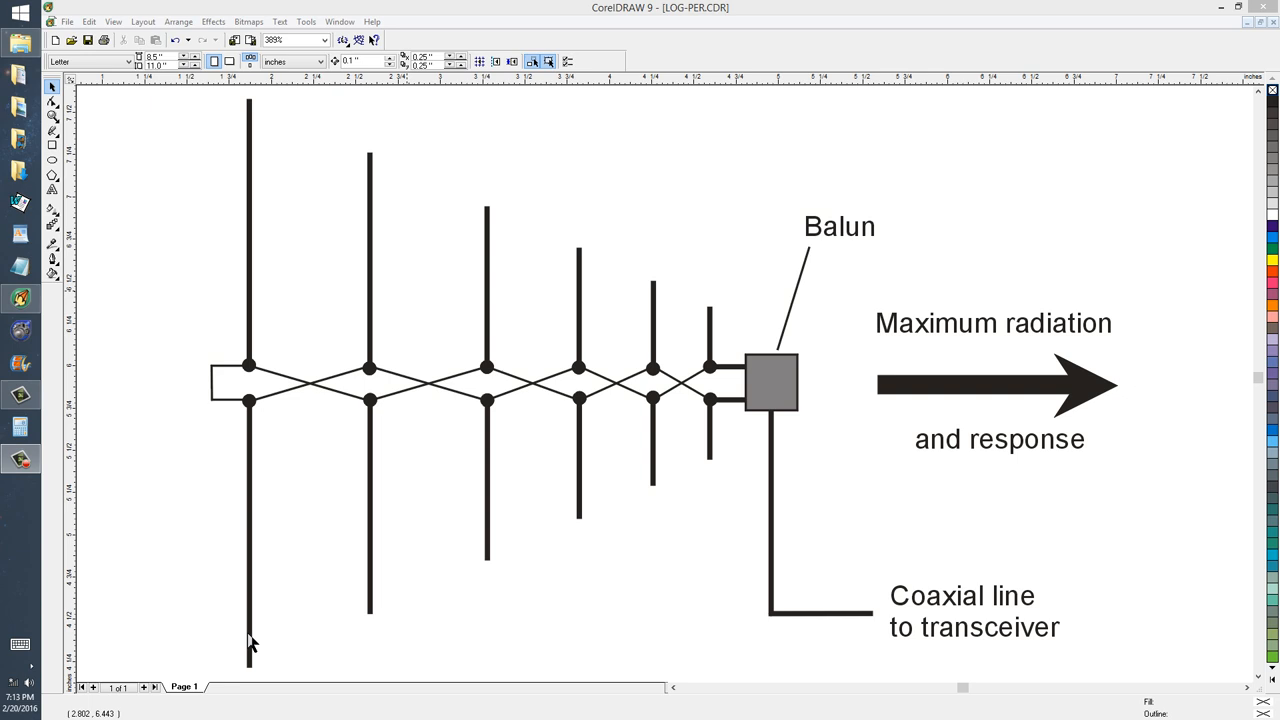
{"action": "mouse_move", "coordinate": [284, 412]}
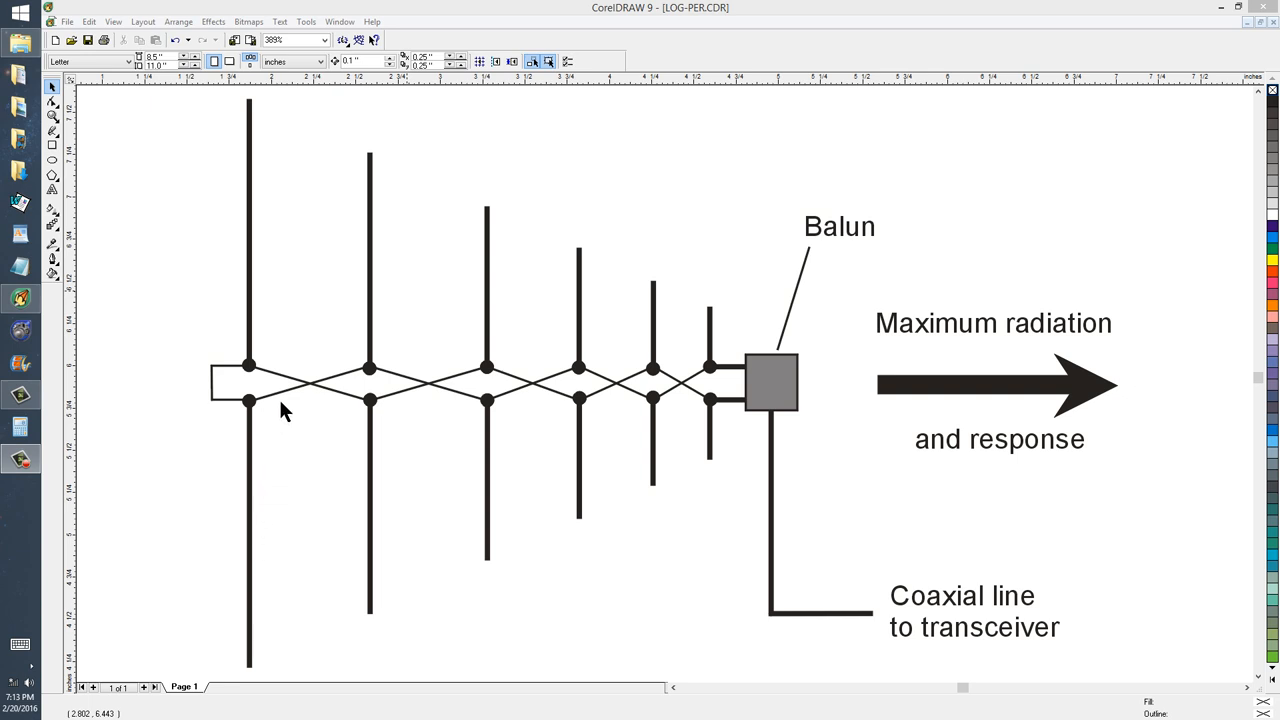
{"action": "mouse_move", "coordinate": [320, 392]}
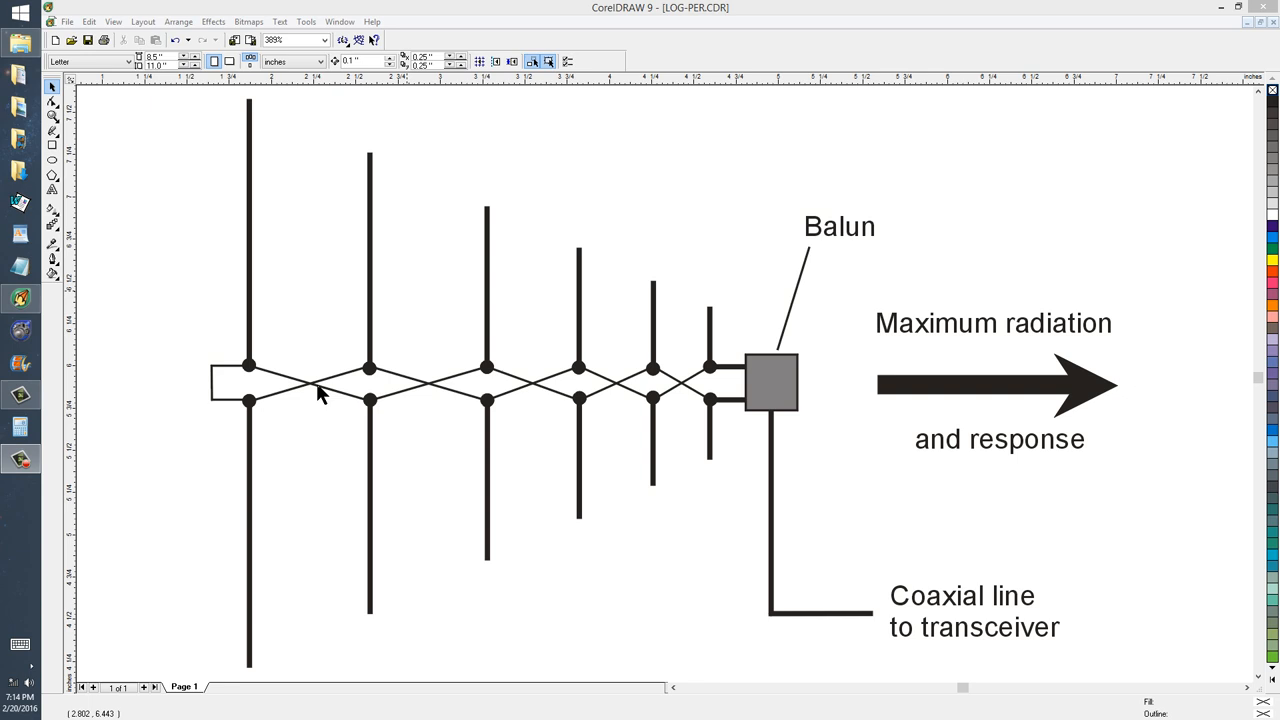
{"action": "mouse_move", "coordinate": [438, 392]}
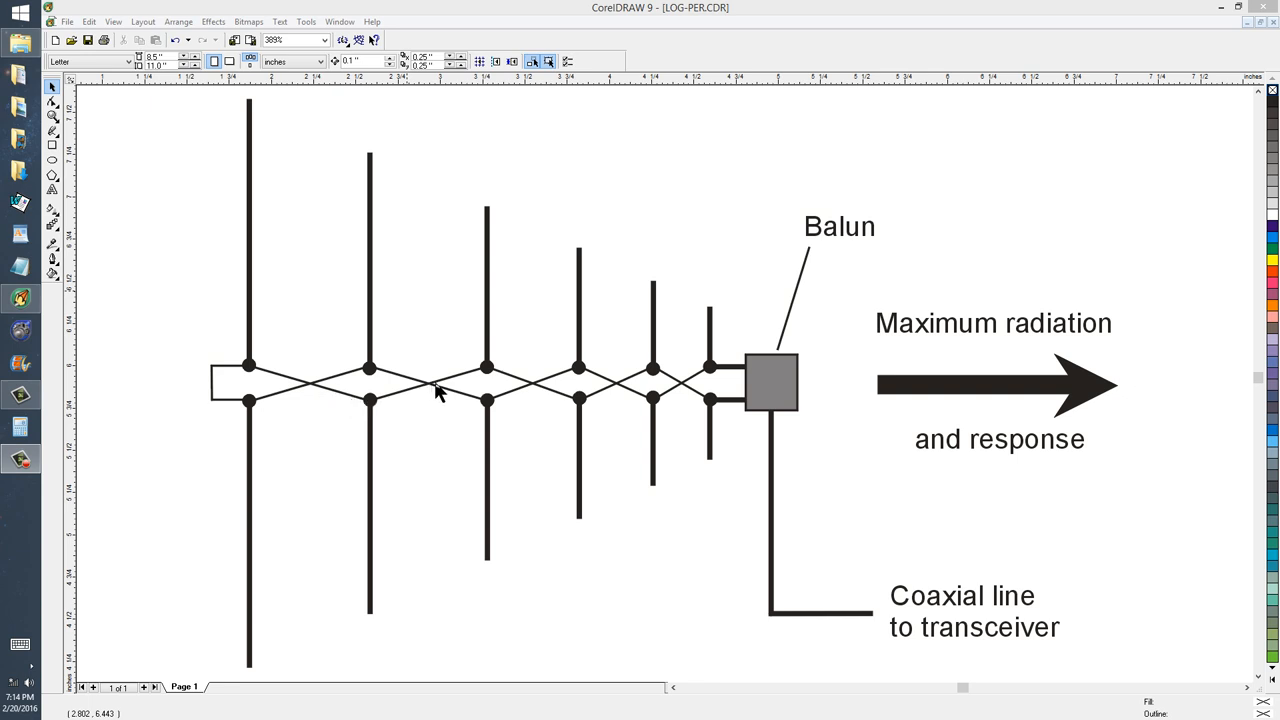
{"action": "mouse_move", "coordinate": [536, 390]}
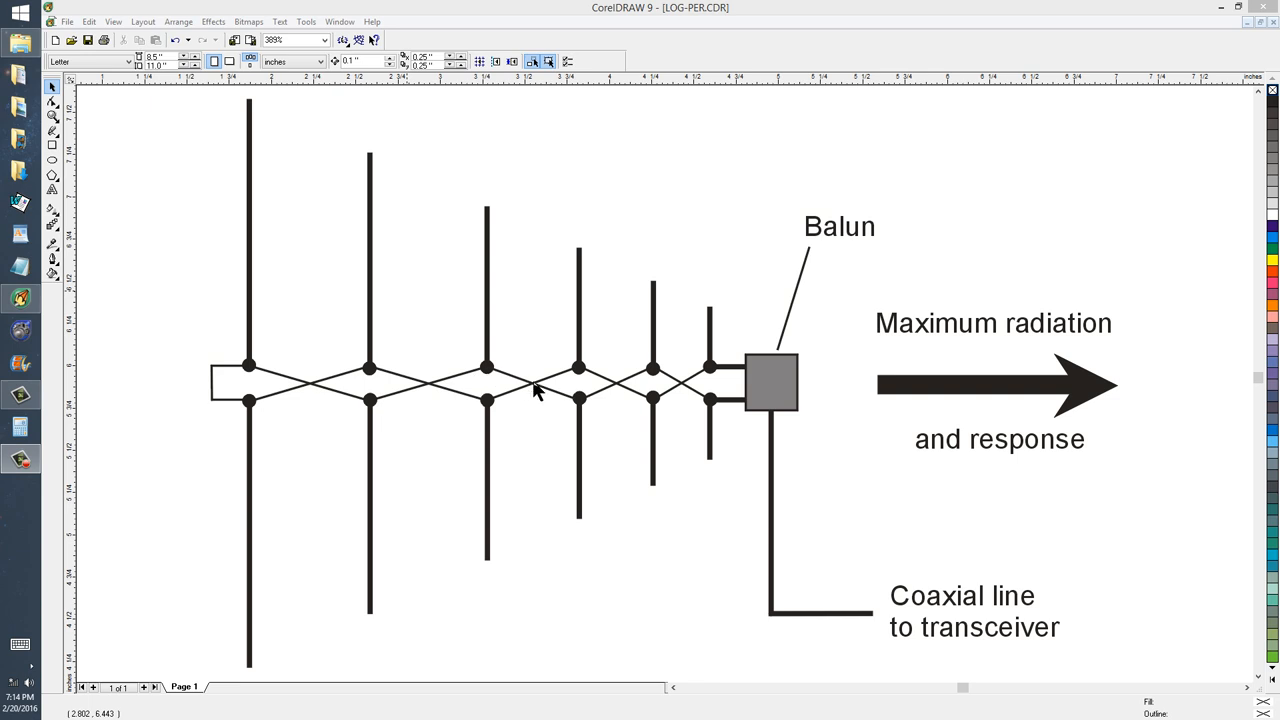
{"action": "mouse_move", "coordinate": [700, 408]}
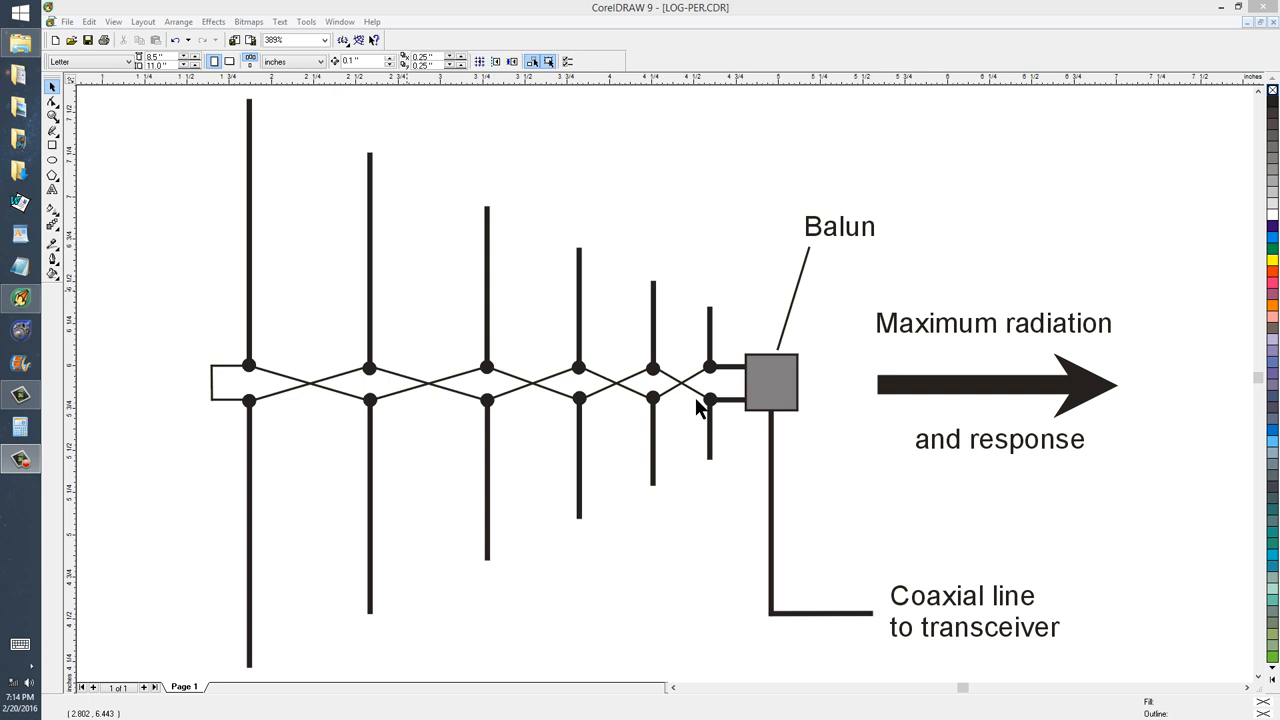
{"action": "mouse_move", "coordinate": [732, 424]}
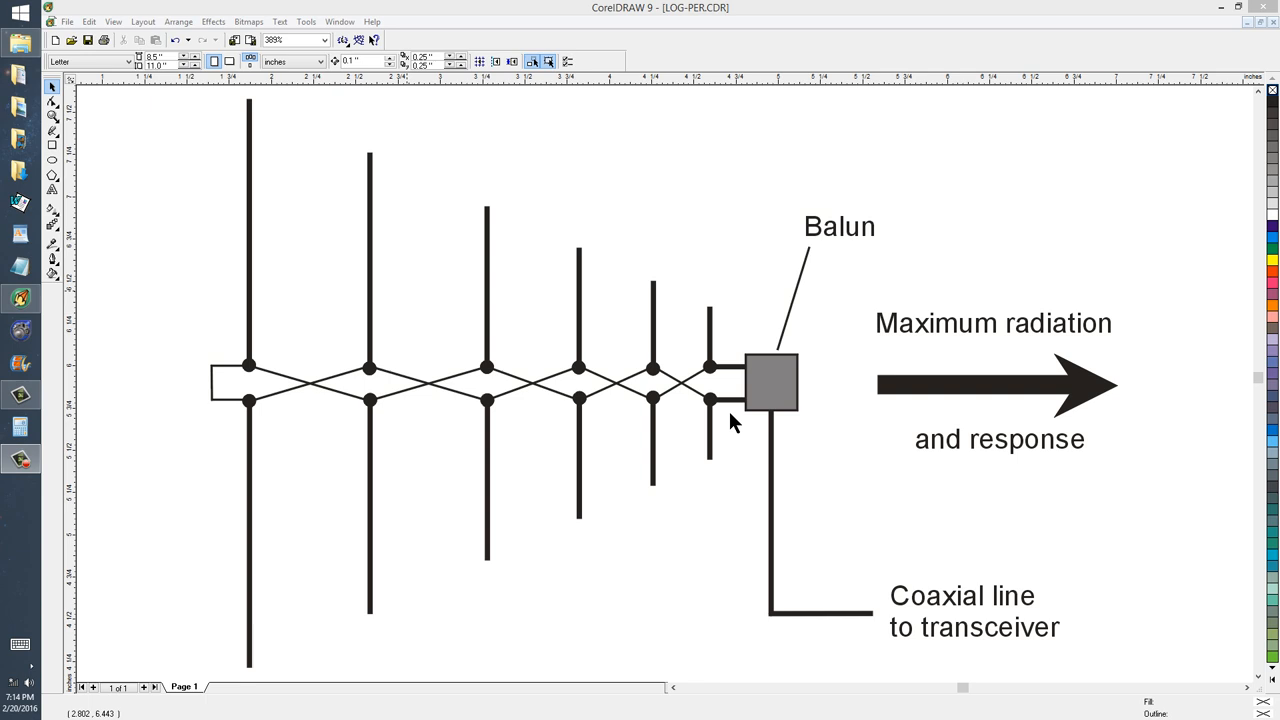
{"action": "mouse_move", "coordinate": [284, 414]}
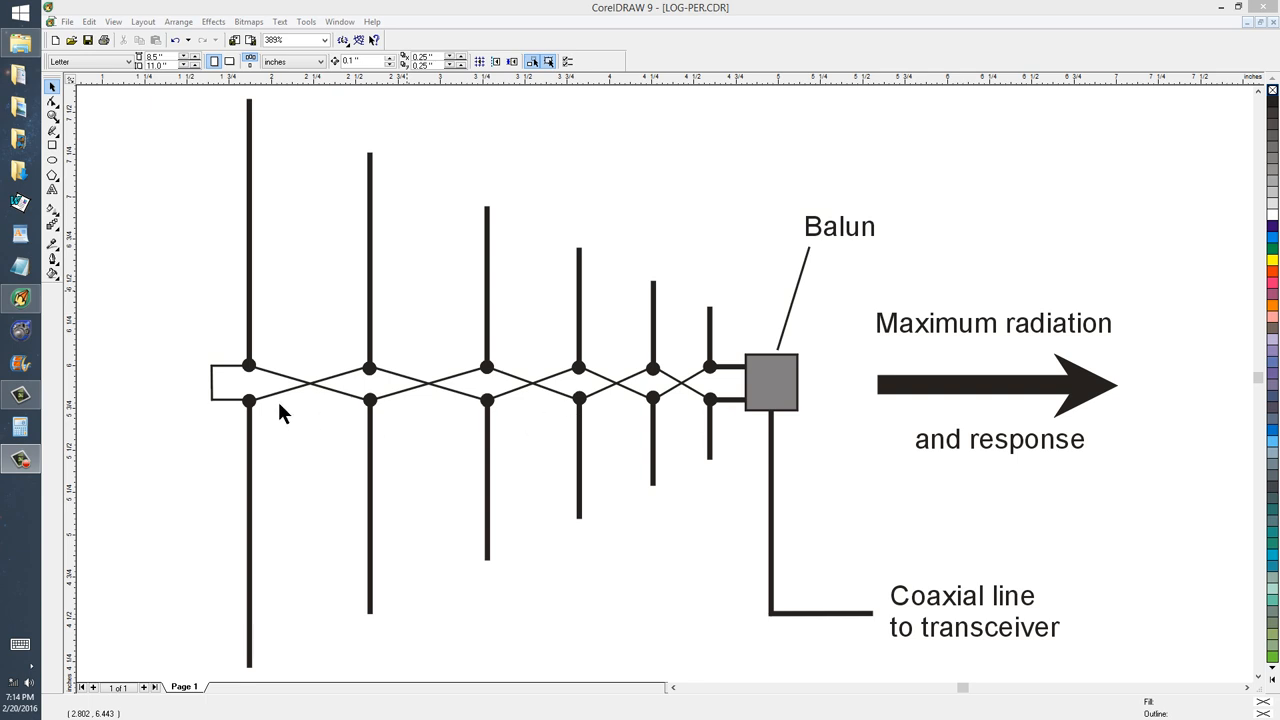
{"action": "mouse_move", "coordinate": [720, 408]}
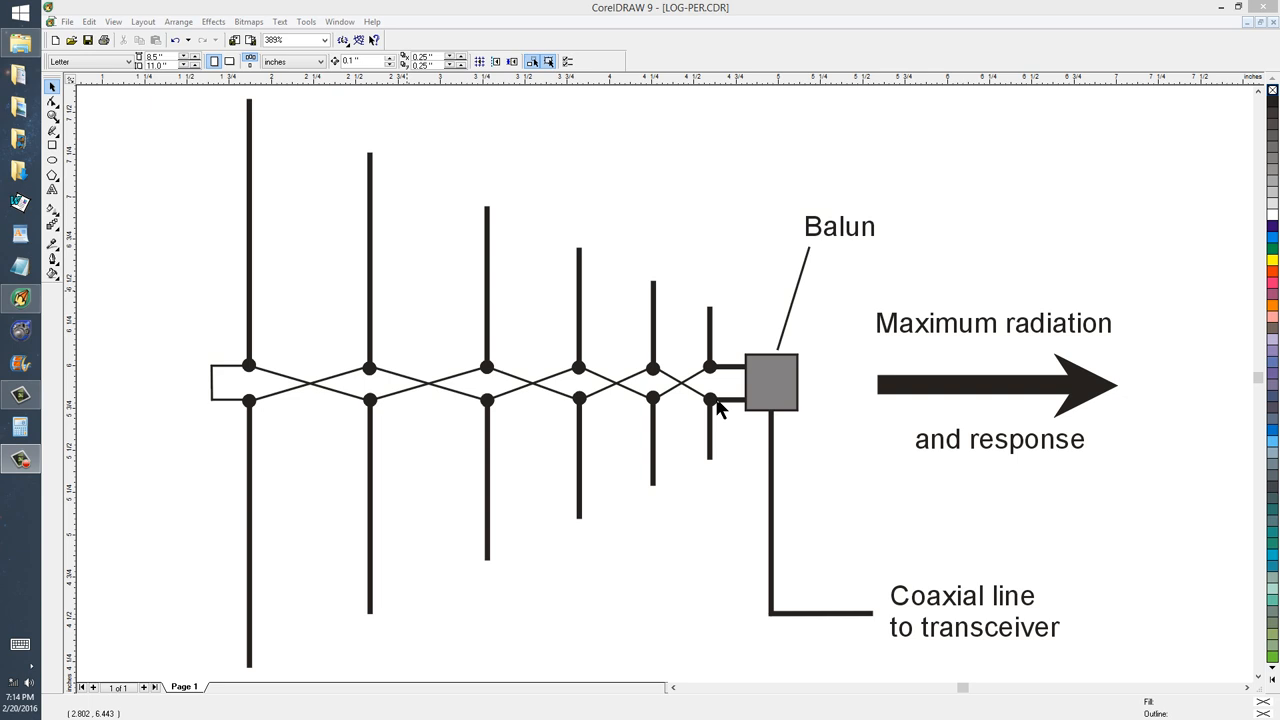
{"action": "mouse_move", "coordinate": [430, 300]}
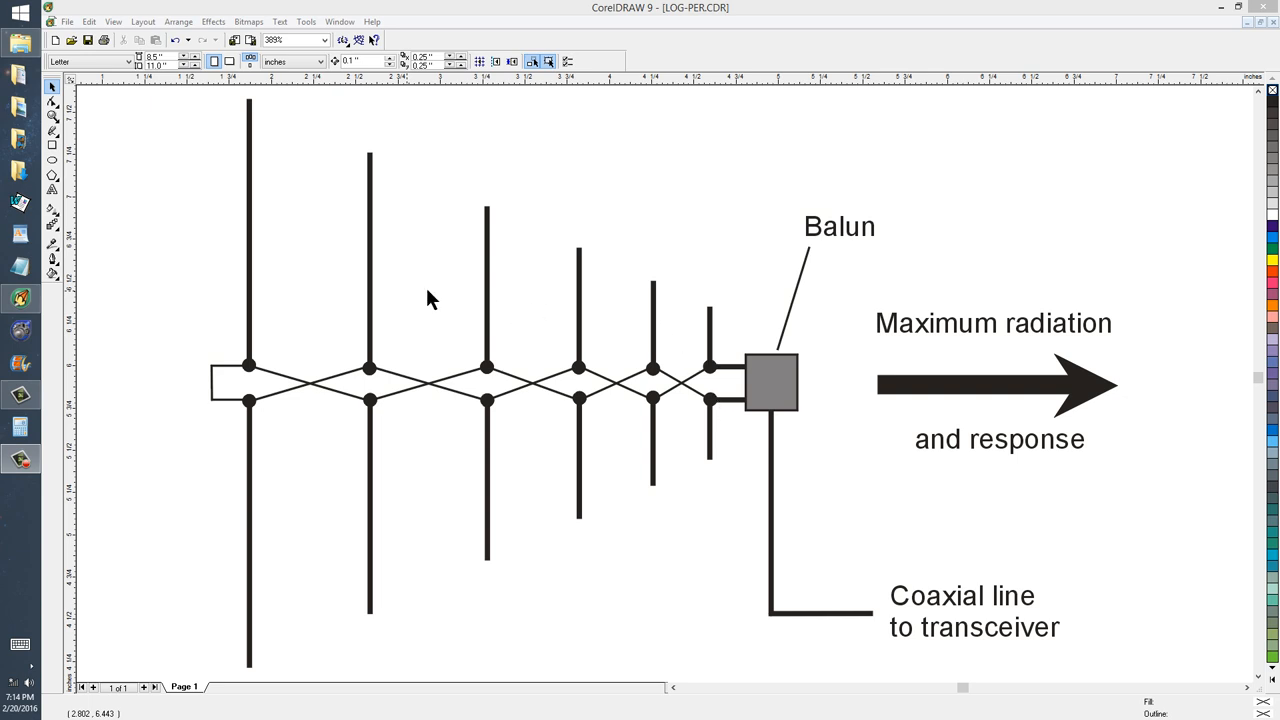
{"action": "mouse_move", "coordinate": [596, 432]}
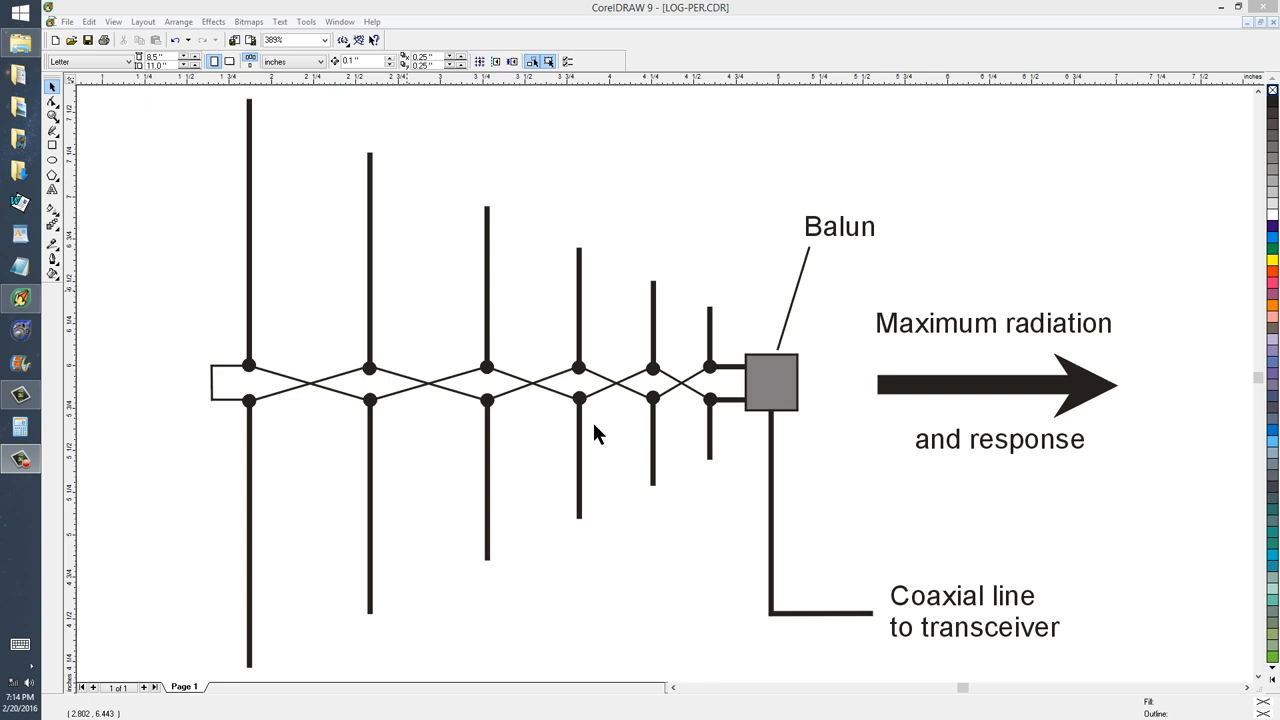
{"action": "mouse_move", "coordinate": [716, 420]}
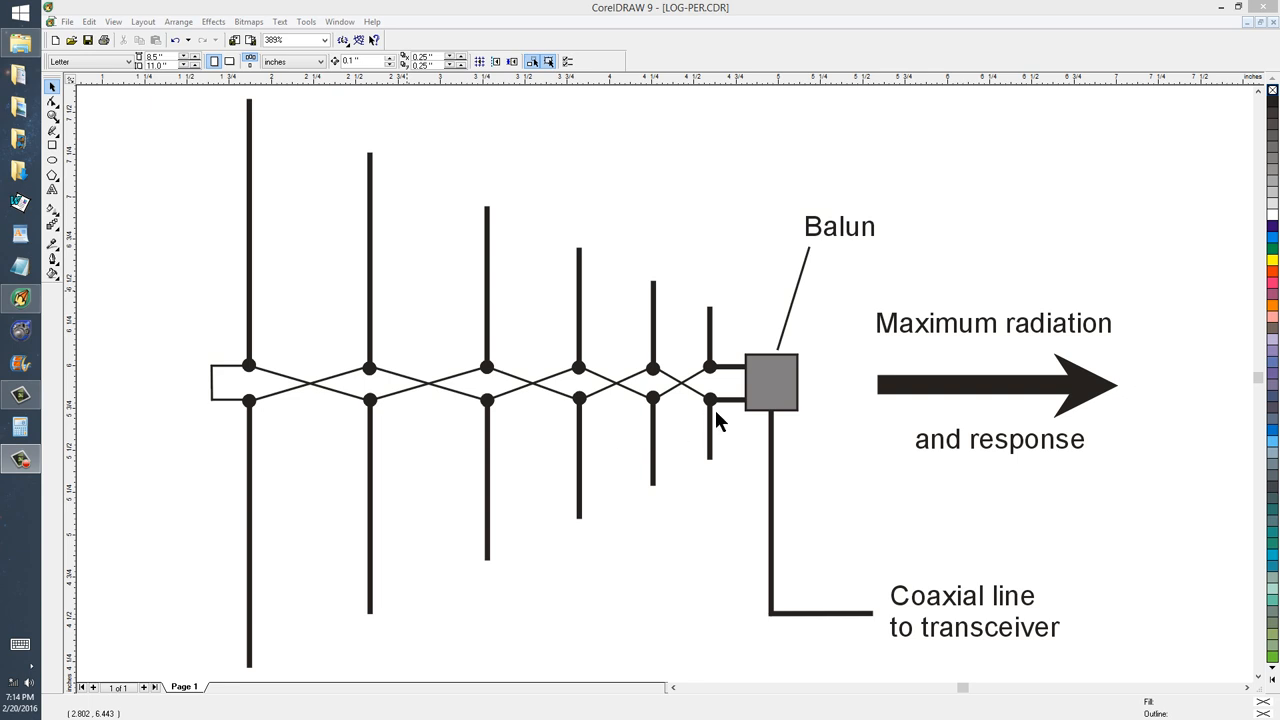
{"action": "mouse_move", "coordinate": [280, 320]}
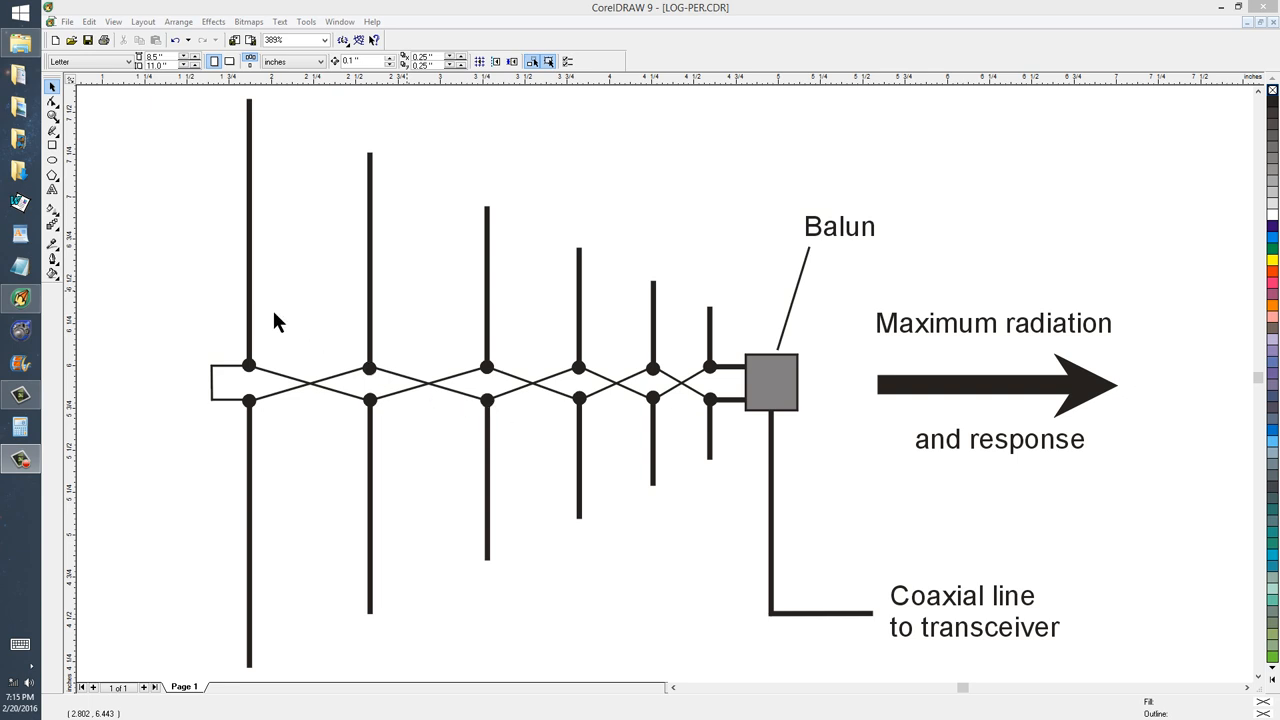
{"action": "mouse_move", "coordinate": [730, 362]}
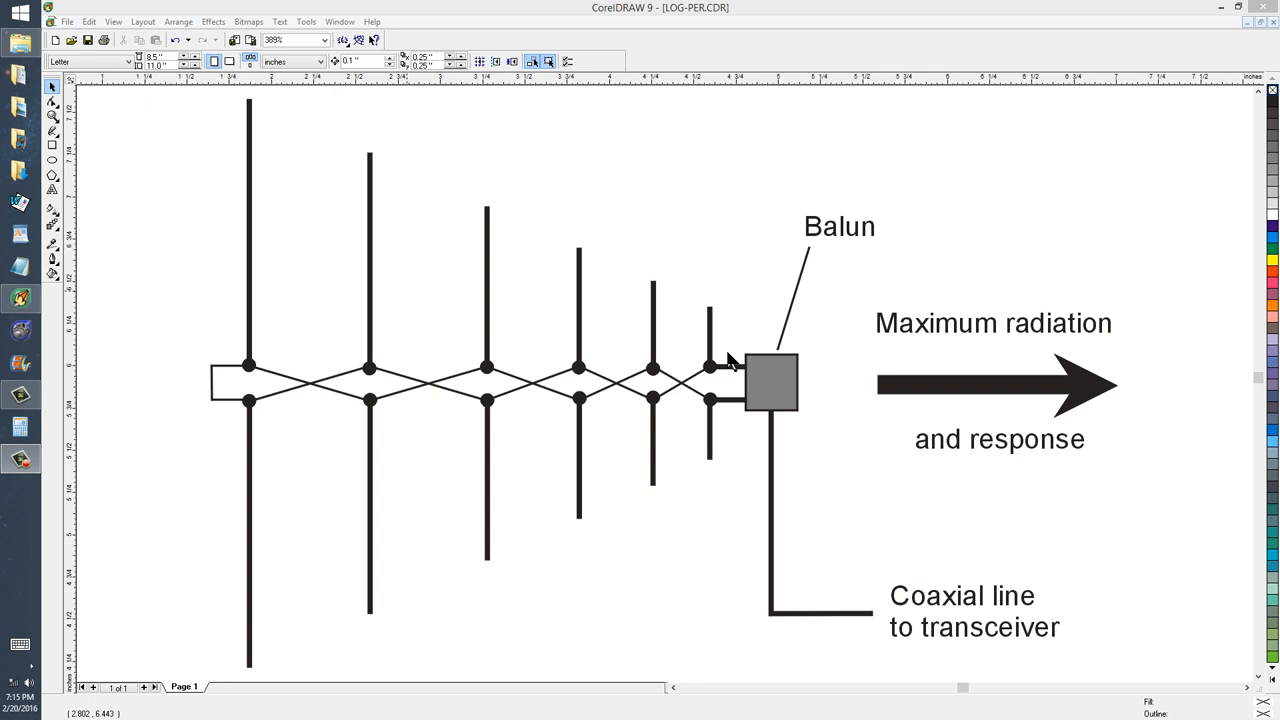
{"action": "mouse_move", "coordinate": [778, 392]}
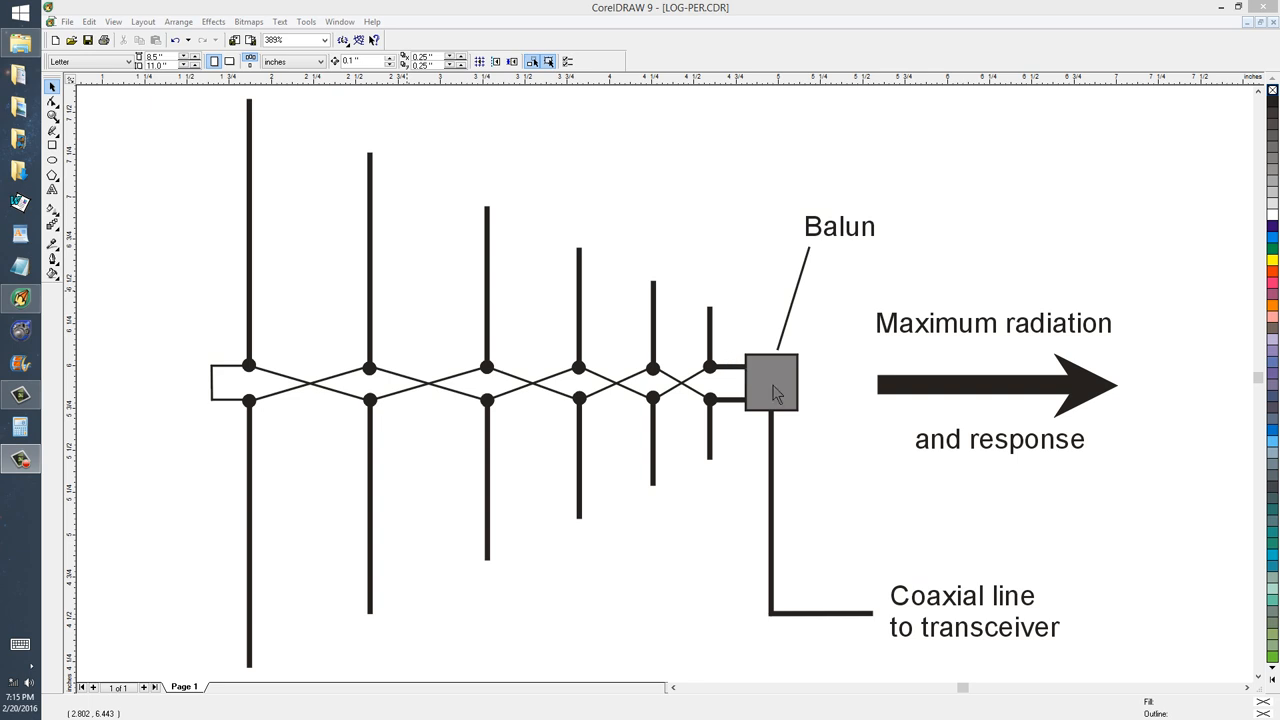
{"action": "mouse_move", "coordinate": [784, 544]}
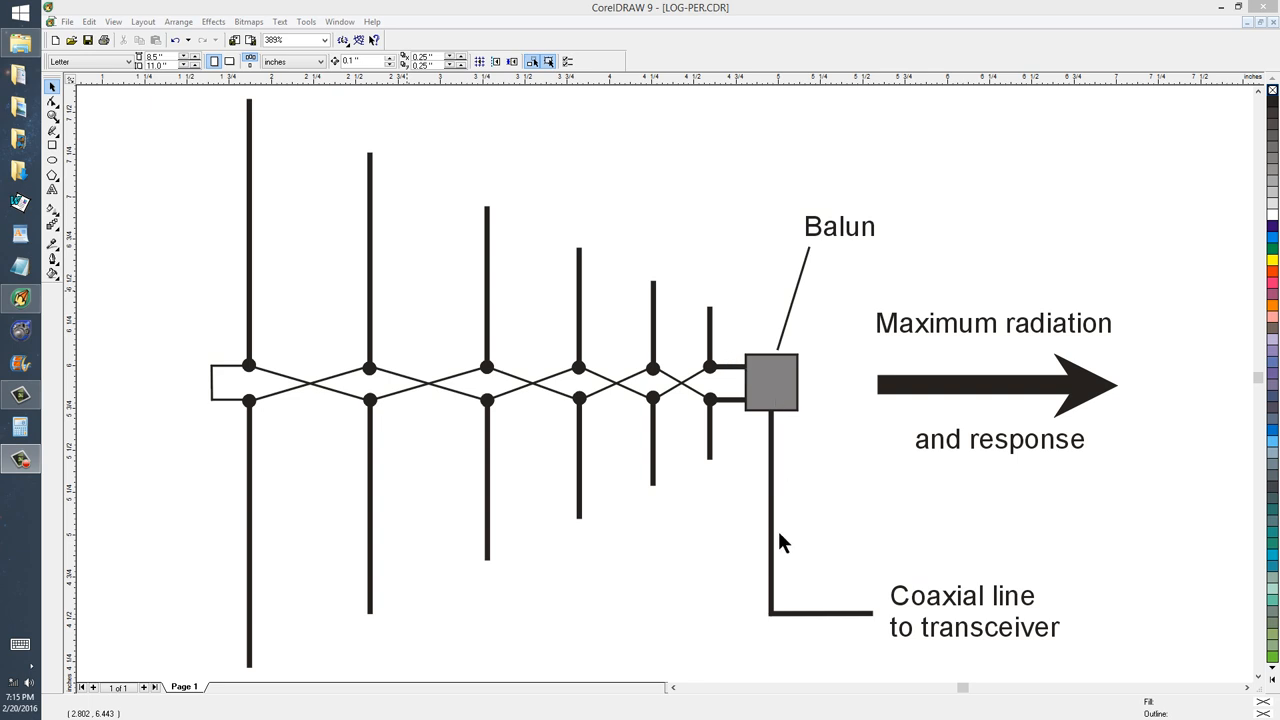
{"action": "mouse_move", "coordinate": [868, 624]}
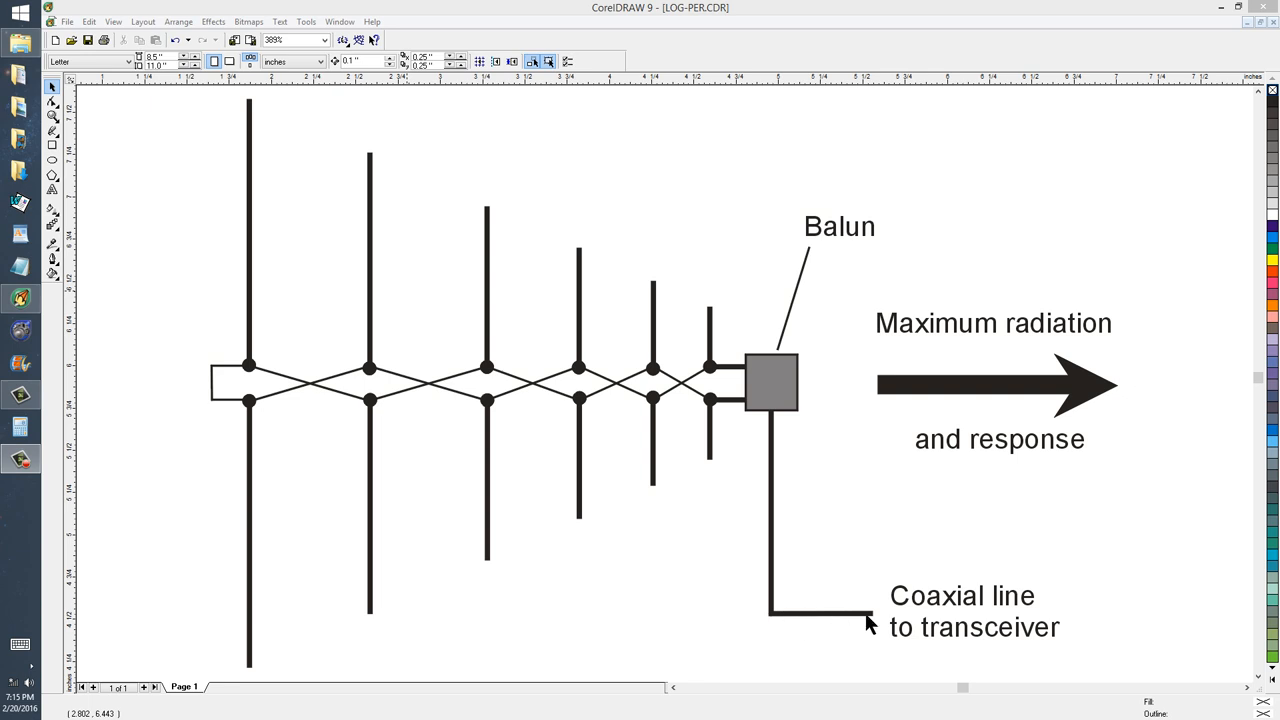
{"action": "mouse_move", "coordinate": [984, 620]}
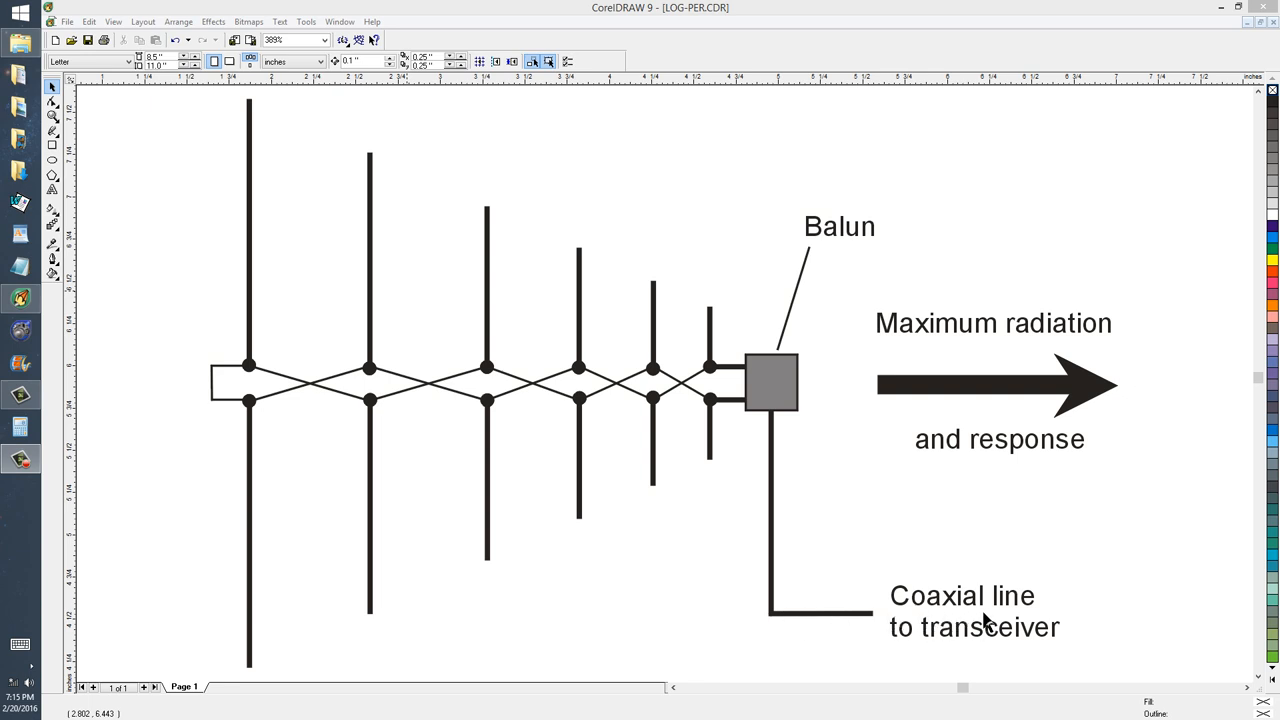
{"action": "mouse_move", "coordinate": [968, 568]}
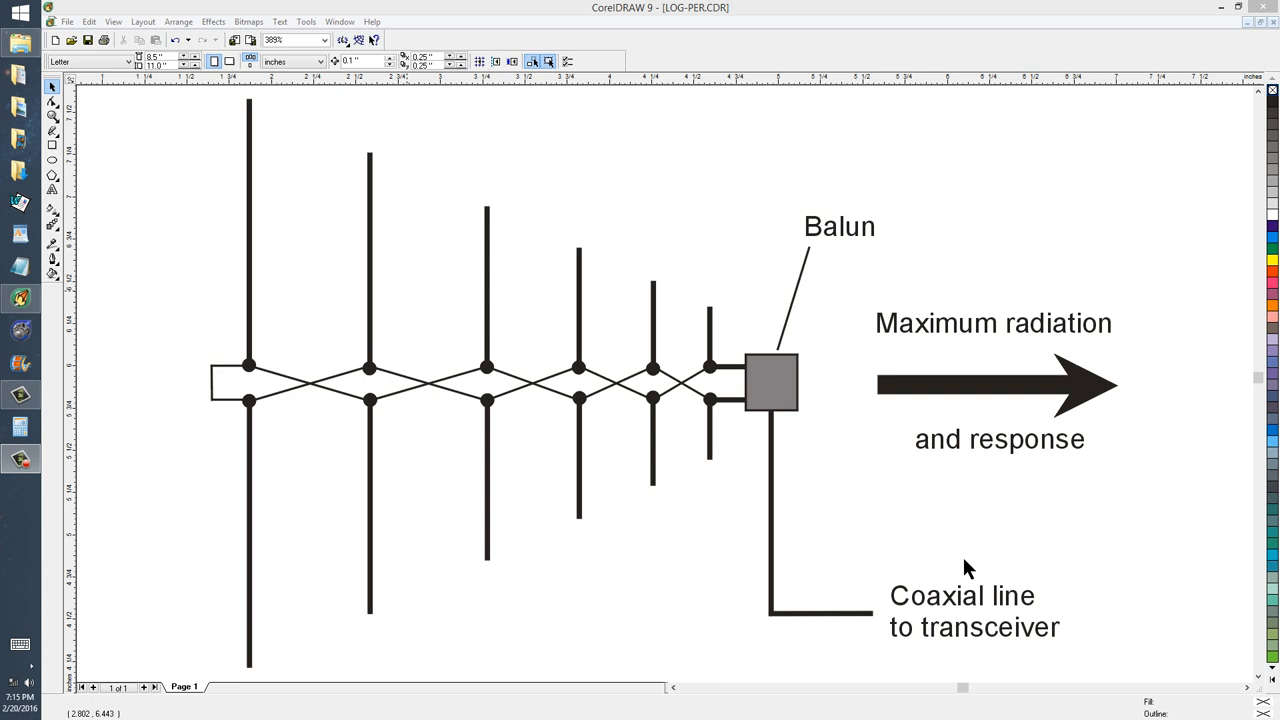
{"action": "mouse_move", "coordinate": [624, 388]}
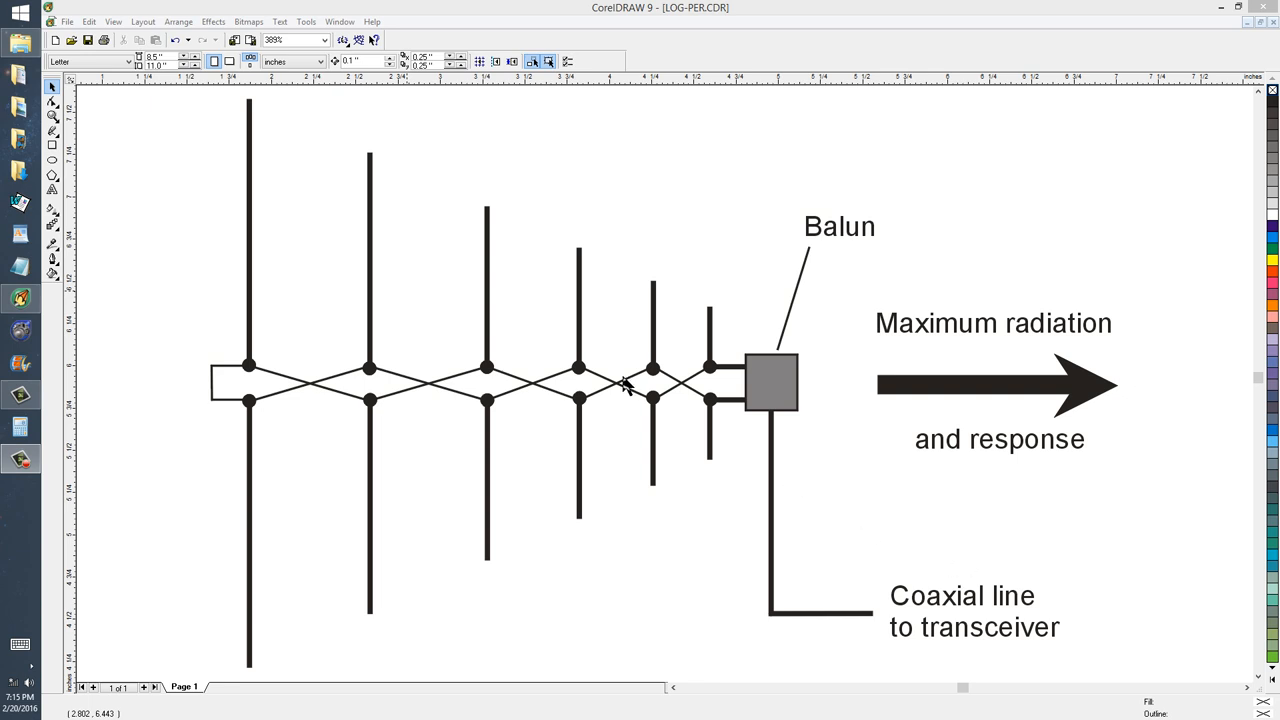
{"action": "mouse_move", "coordinate": [902, 400]}
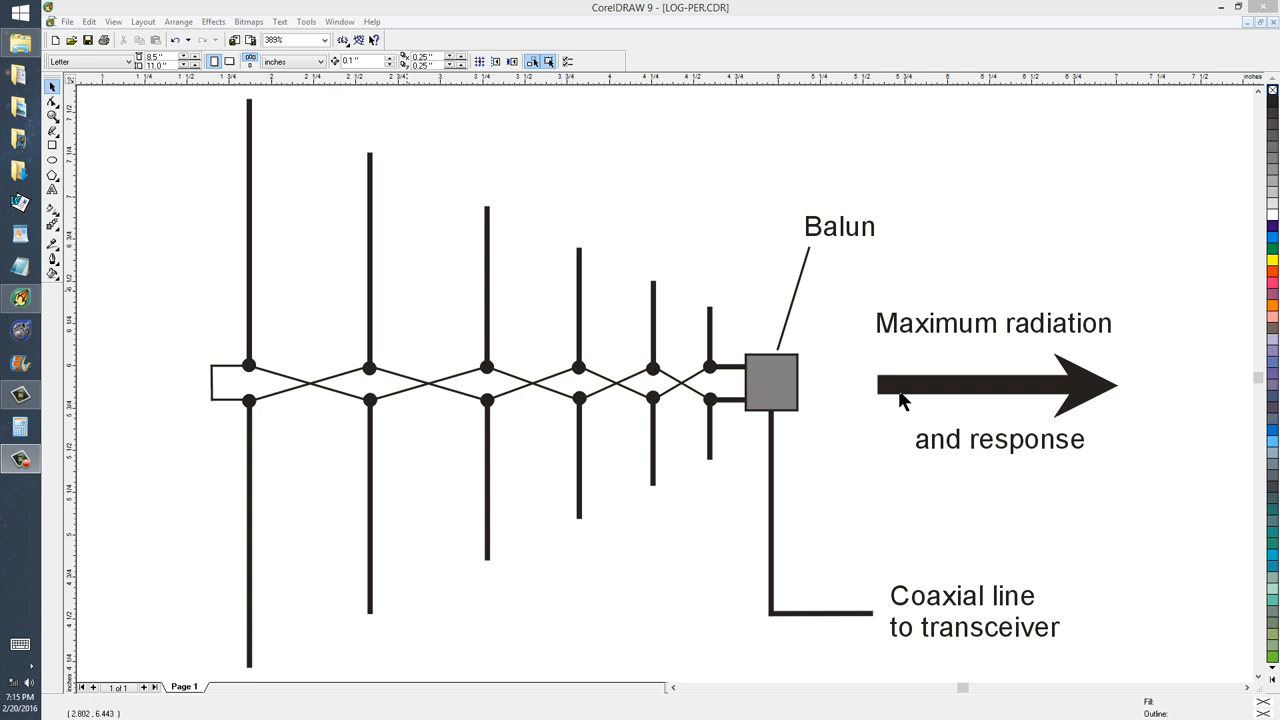
{"action": "mouse_move", "coordinate": [712, 412]}
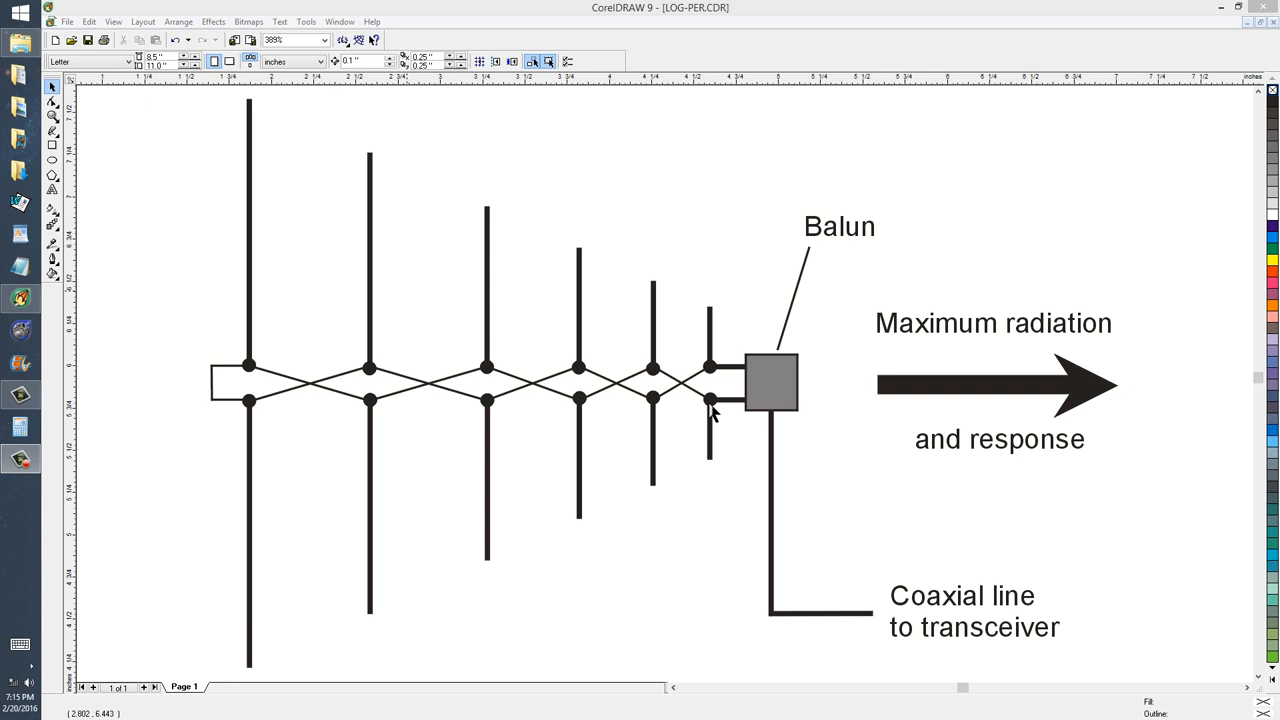
{"action": "mouse_move", "coordinate": [678, 394]}
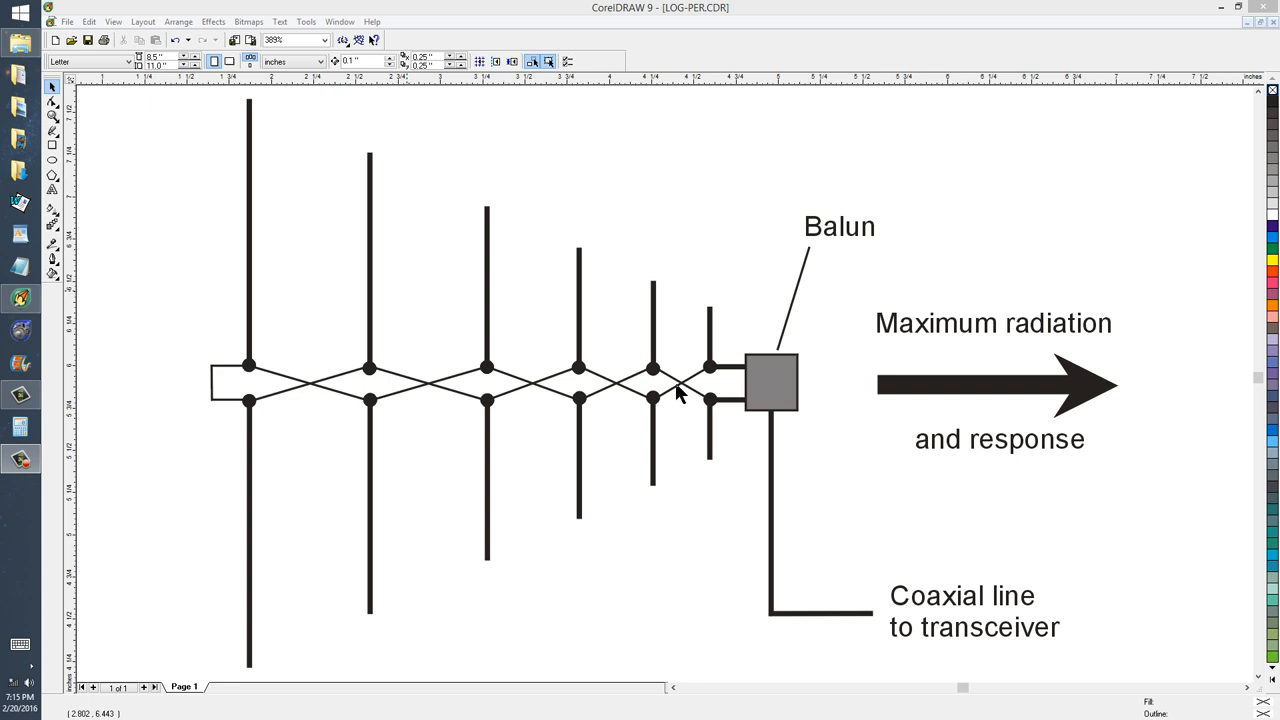
{"action": "mouse_move", "coordinate": [582, 396]}
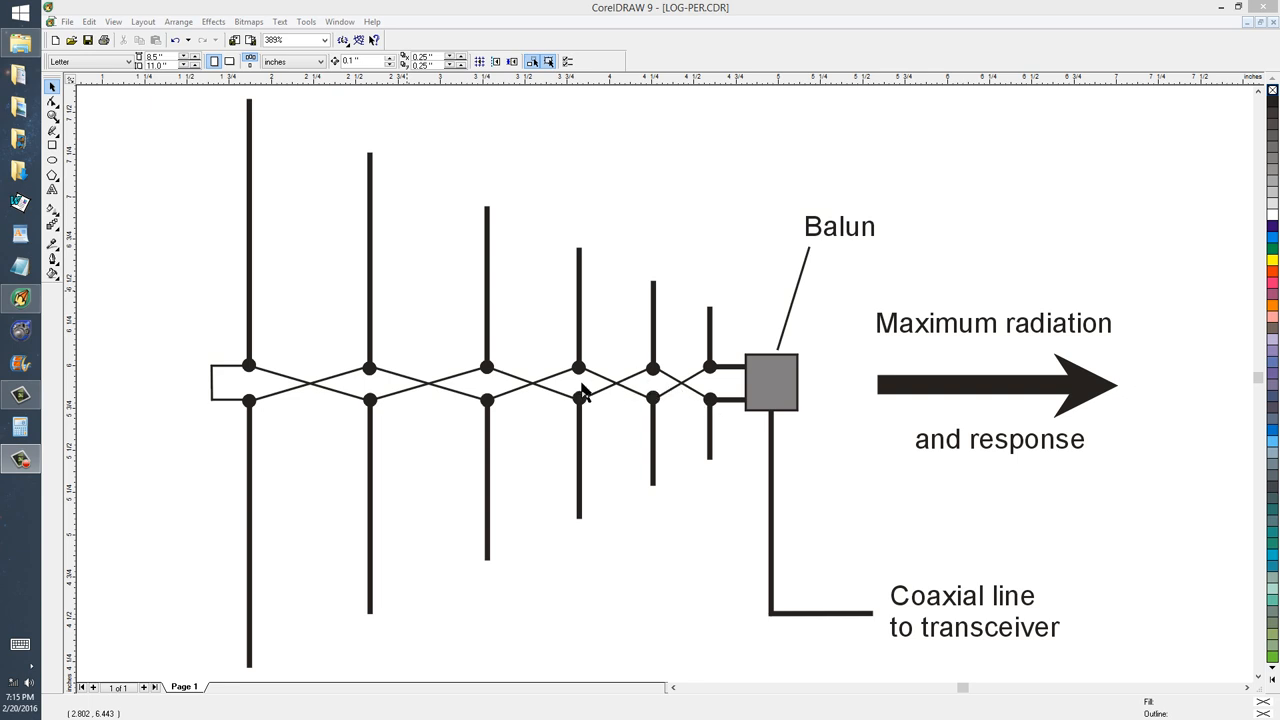
{"action": "mouse_move", "coordinate": [490, 384]}
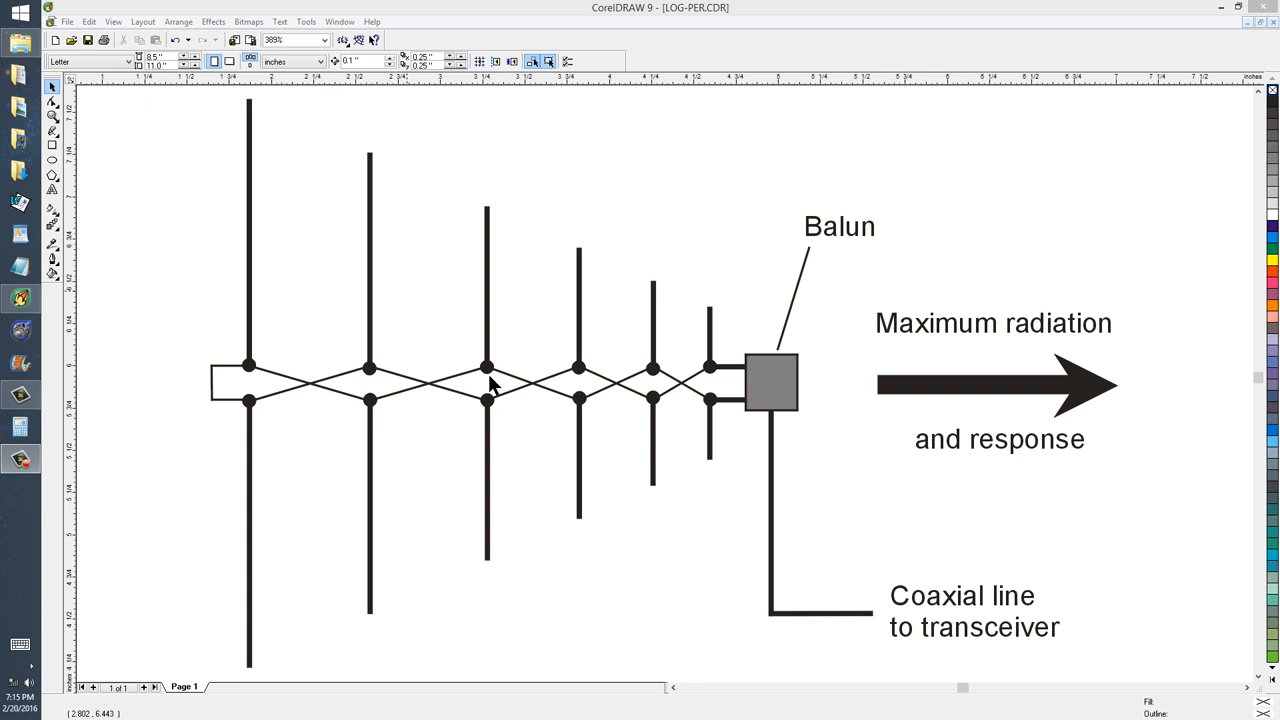
{"action": "mouse_move", "coordinate": [340, 384]}
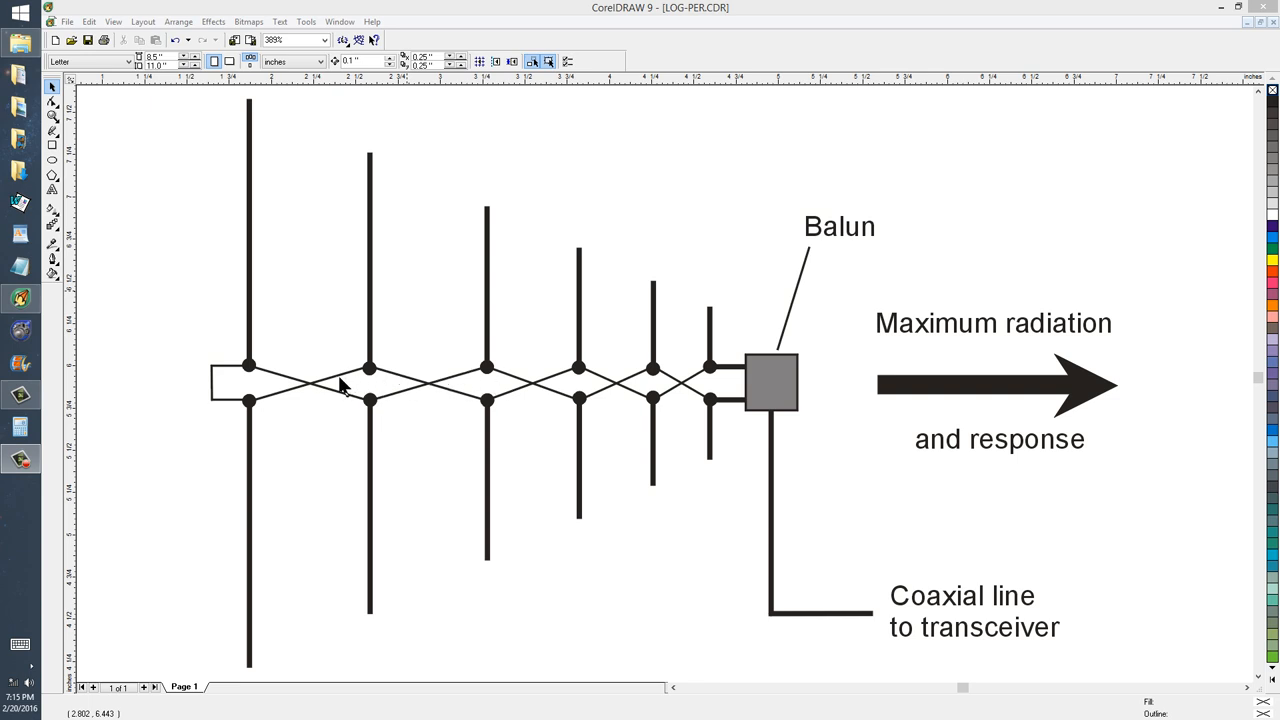
{"action": "mouse_move", "coordinate": [212, 392]}
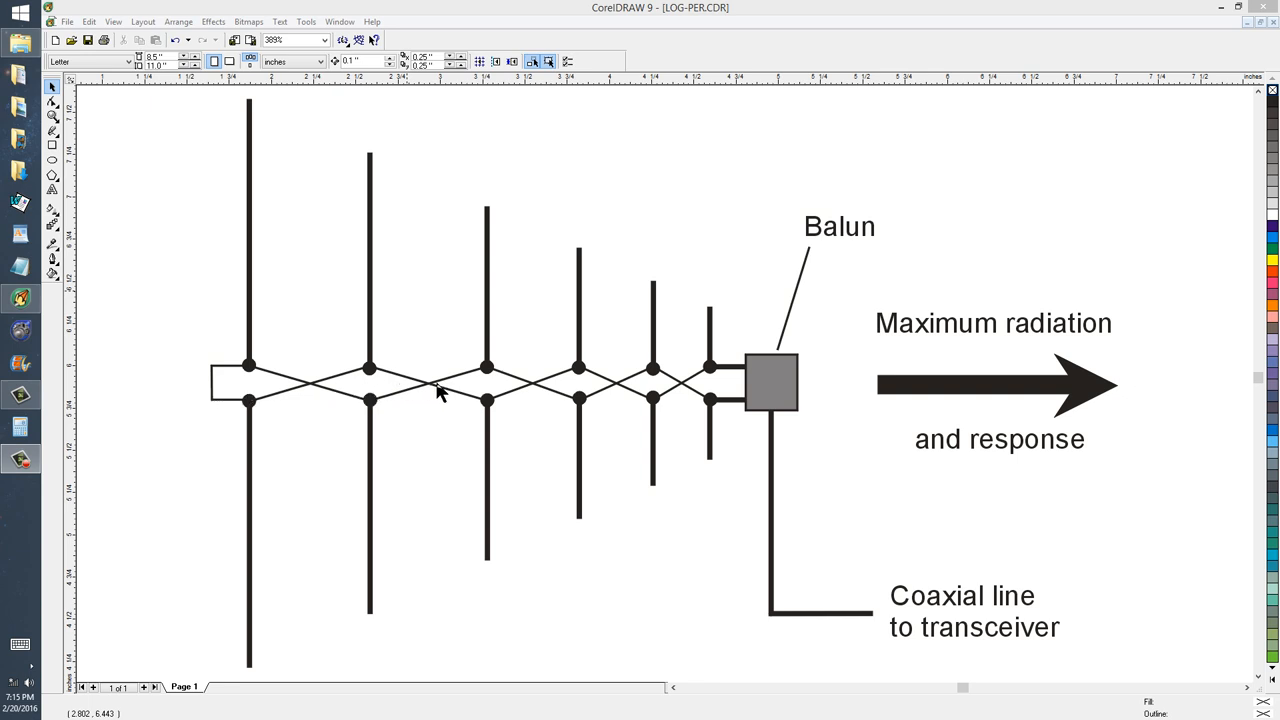
{"action": "mouse_move", "coordinate": [566, 392]}
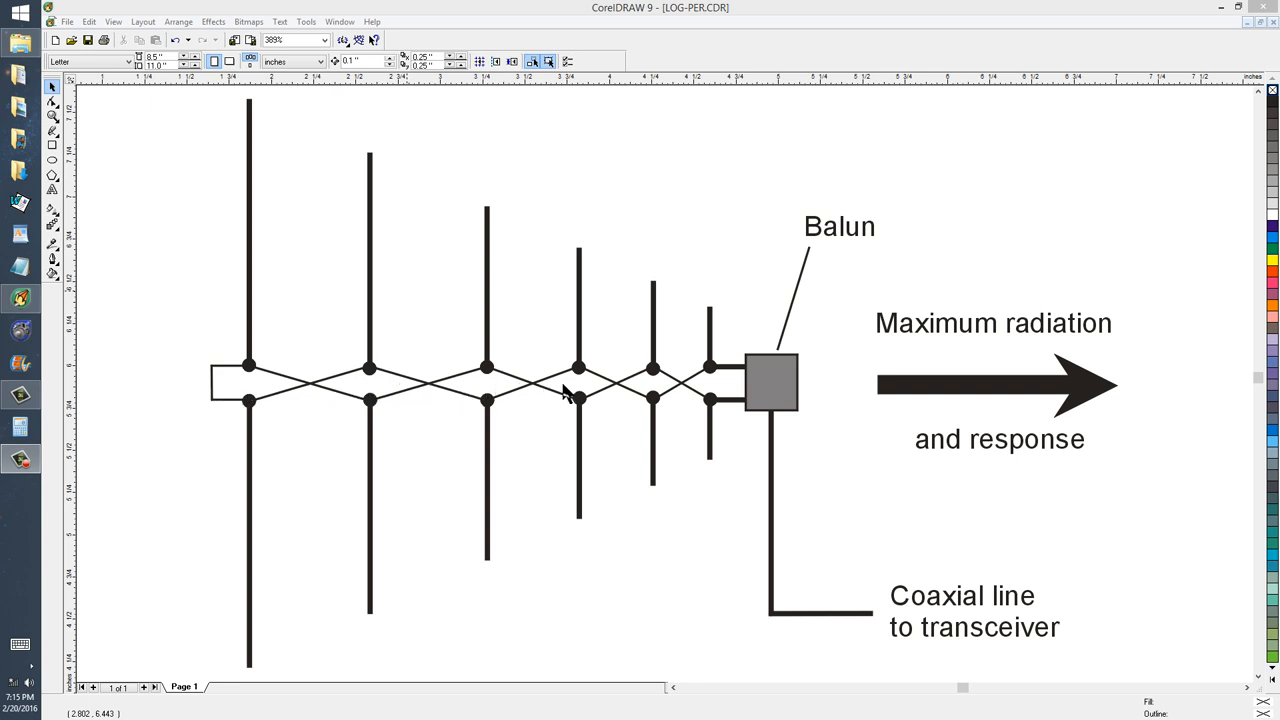